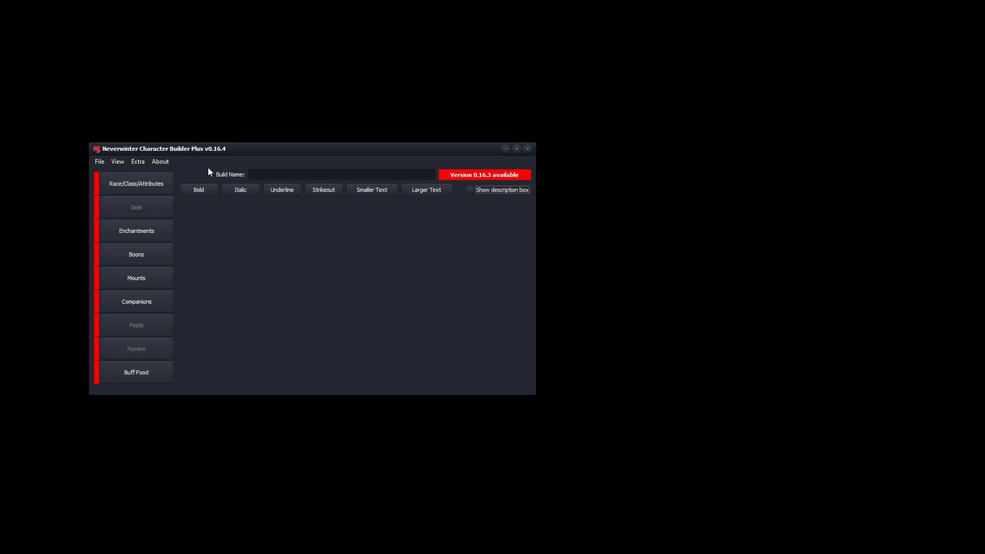
Show the About menu with its help, credits and update options
click(138, 162)
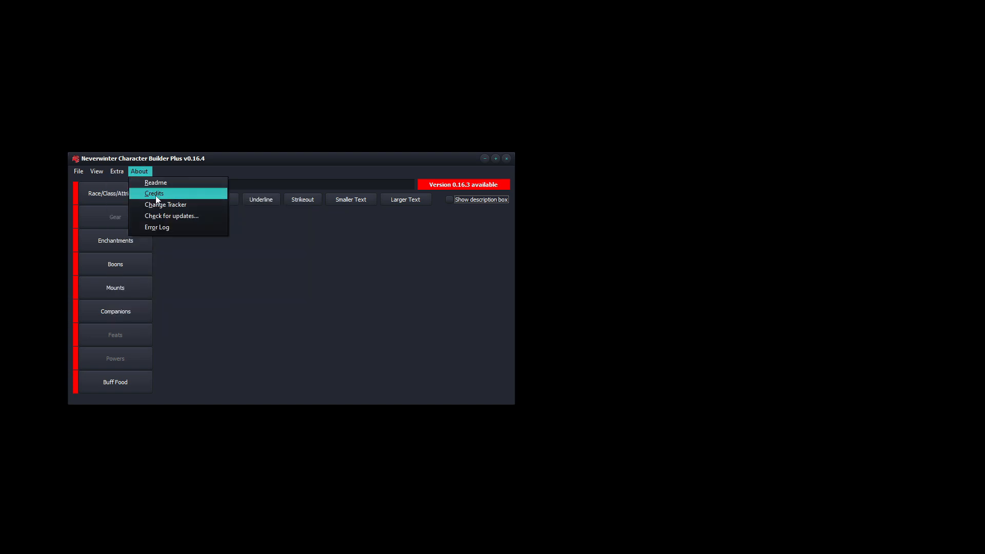
Show the Change Tracker notes for v0.16.4 and close the Buff Food window
click(167, 204)
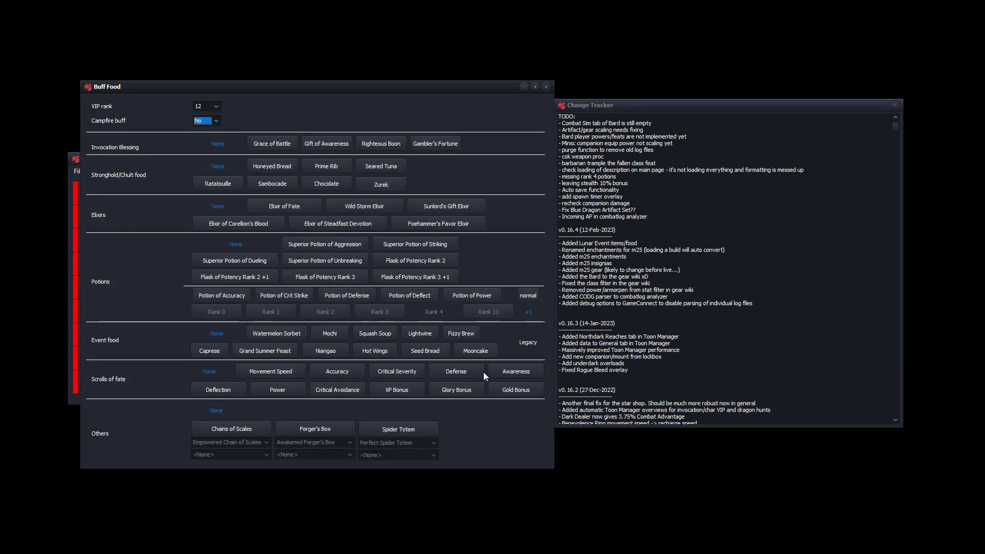
mouse_move(475, 351)
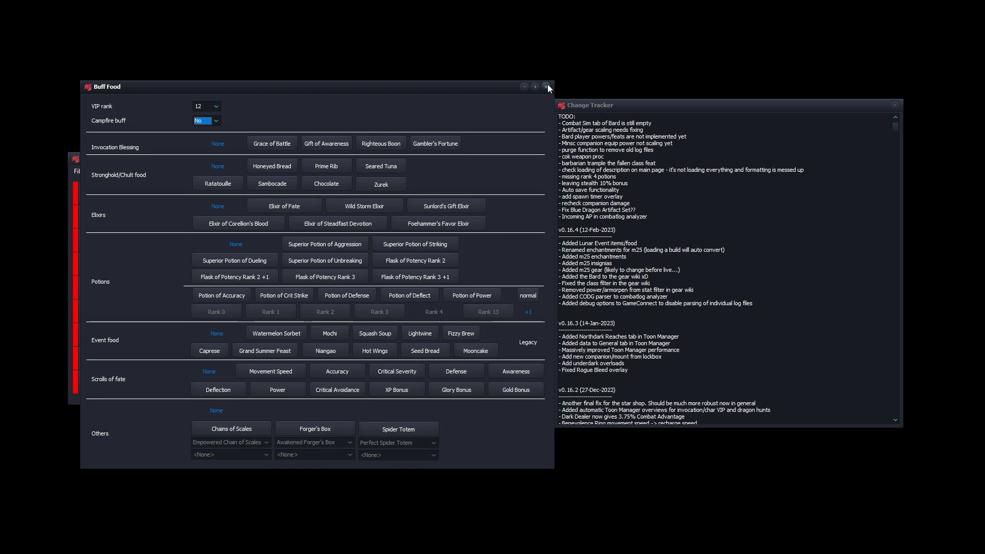
mouse_move(547, 87)
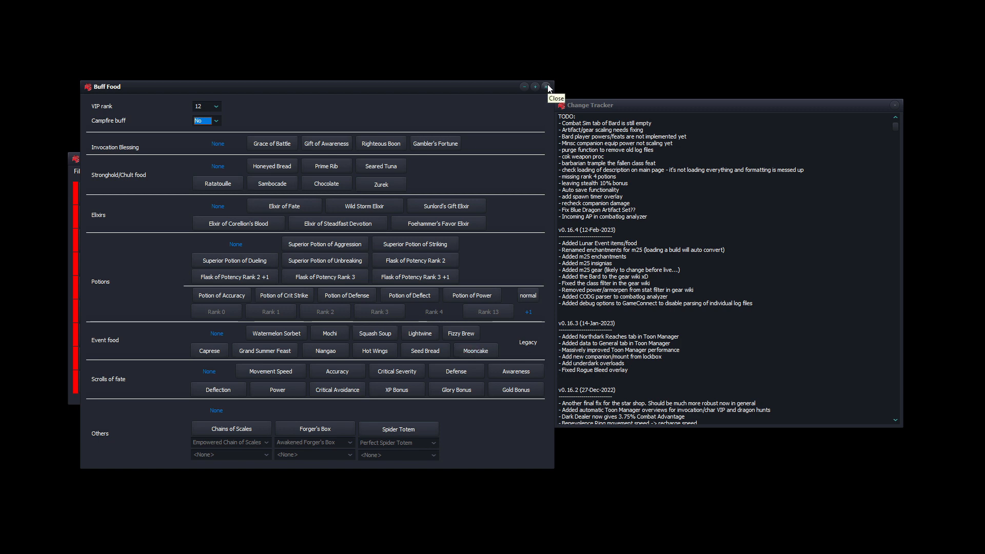
click(547, 86)
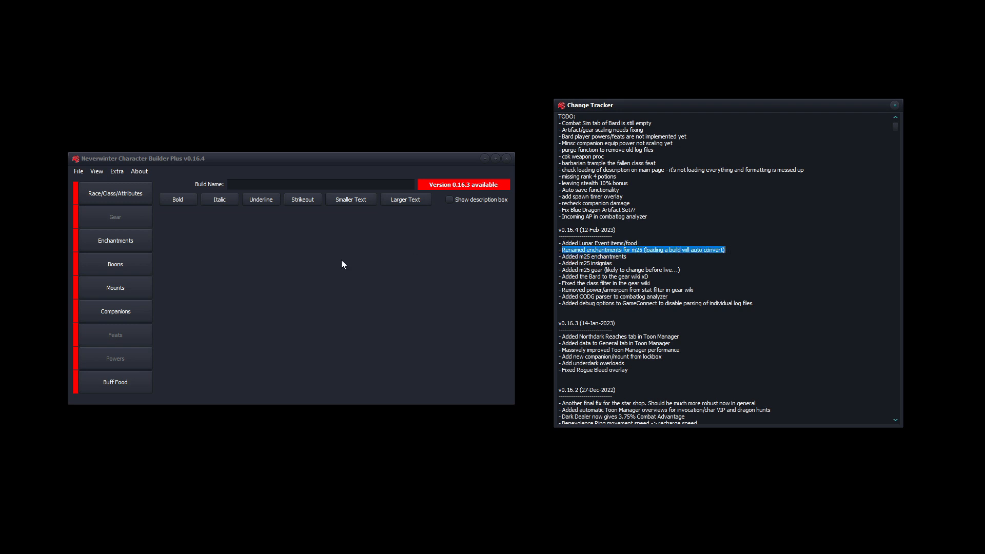
Compare first-slot Offense enchantments — Mythic Cobalt, Uncommon Ruby, Rare and Epic Cobalt — without choosing one
click(115, 240)
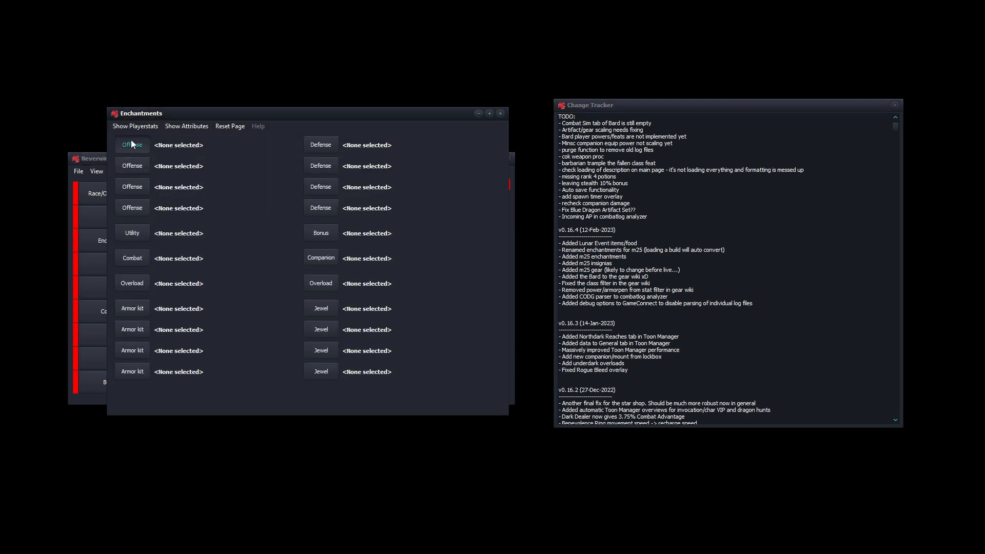
click(132, 144)
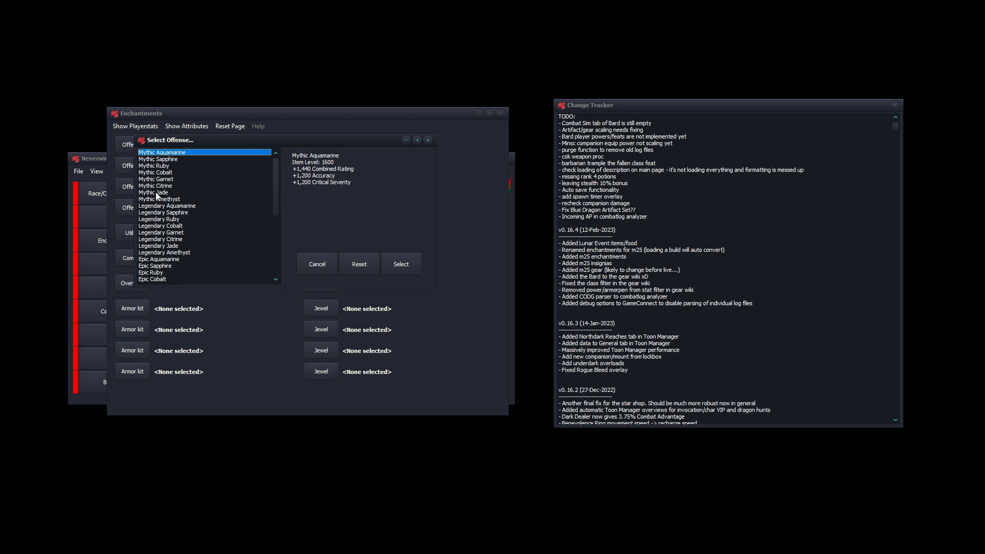
click(156, 172)
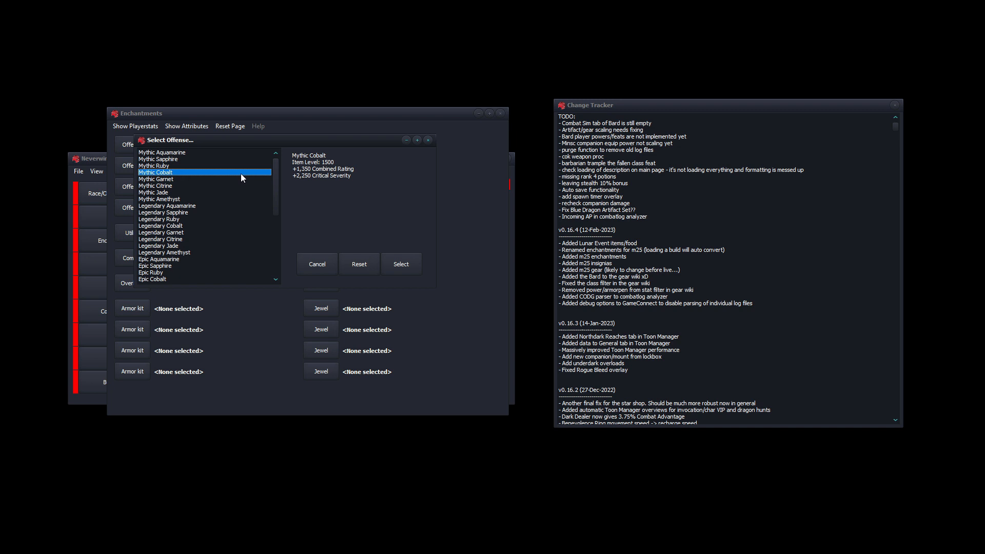
mouse_move(150, 209)
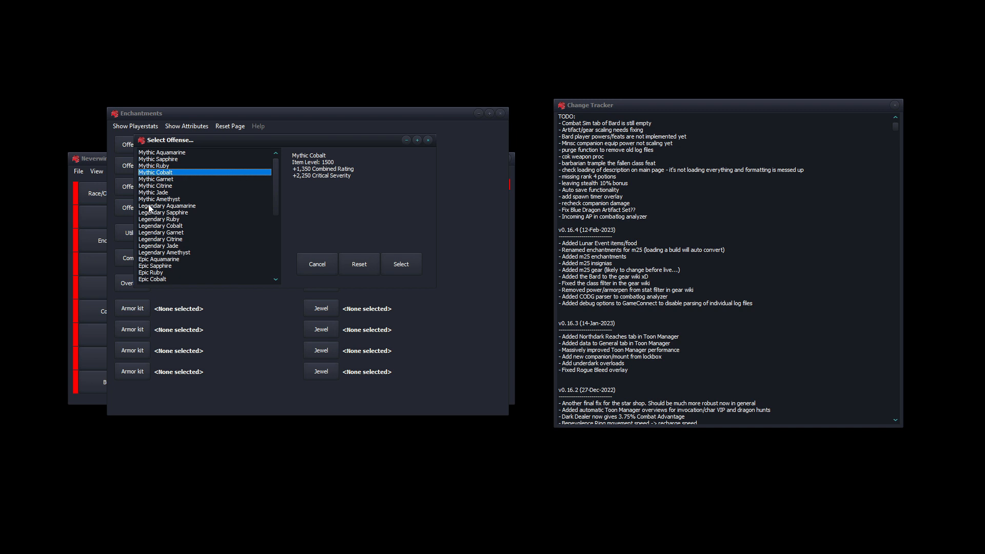
mouse_move(225, 145)
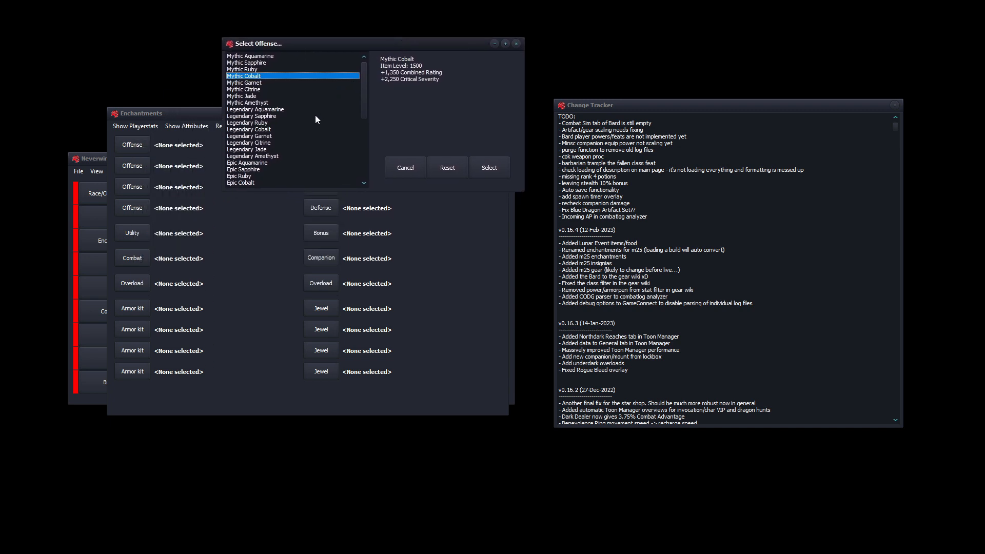
mouse_move(309, 130)
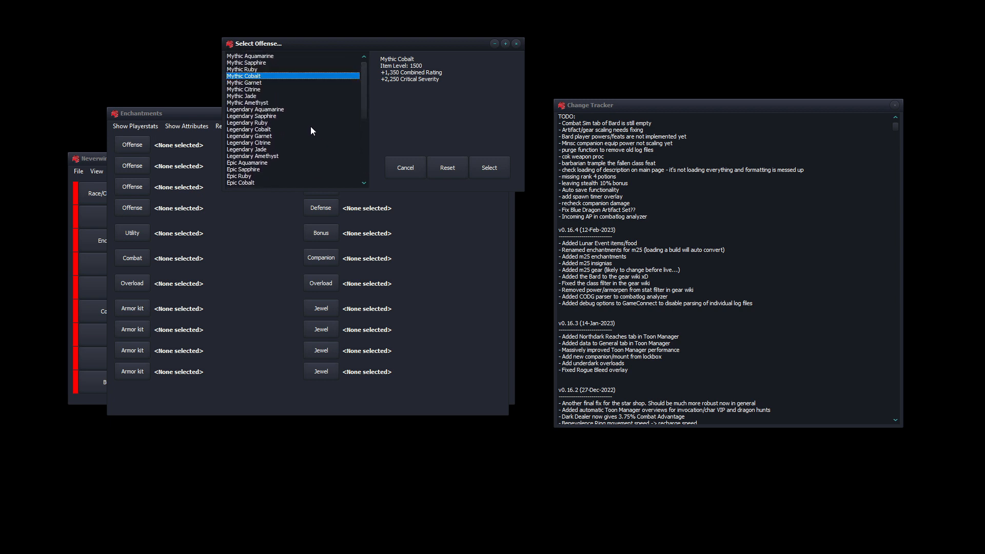
mouse_move(371, 138)
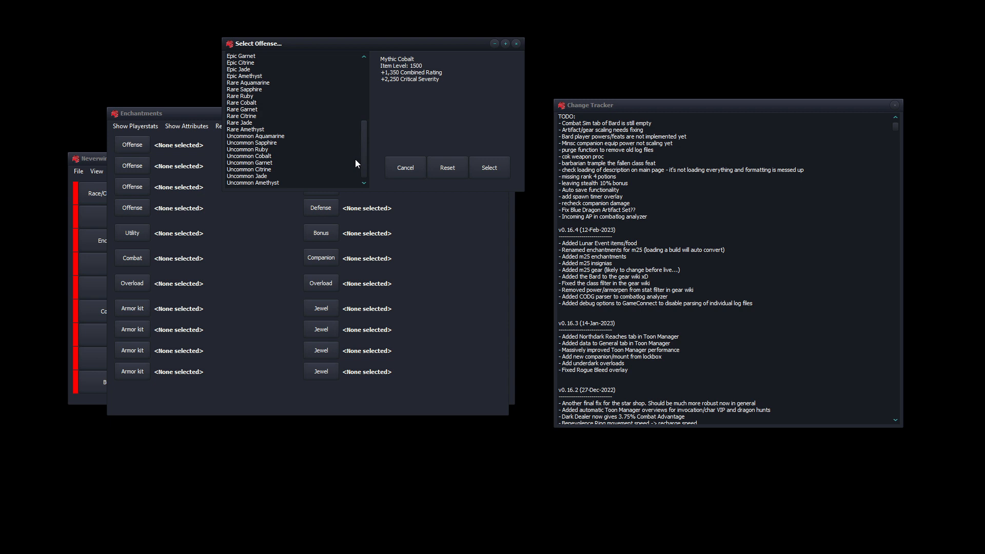
mouse_move(245, 144)
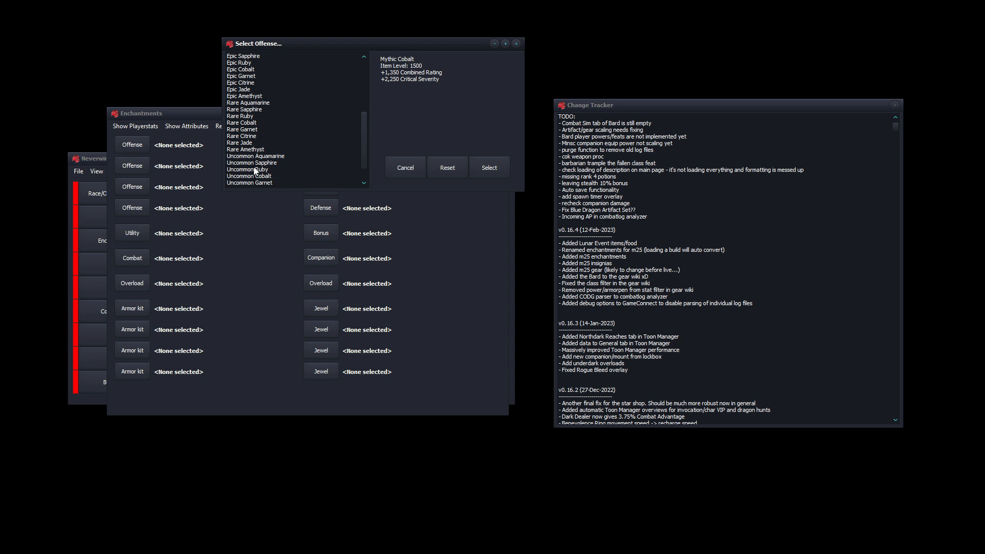
mouse_move(237, 174)
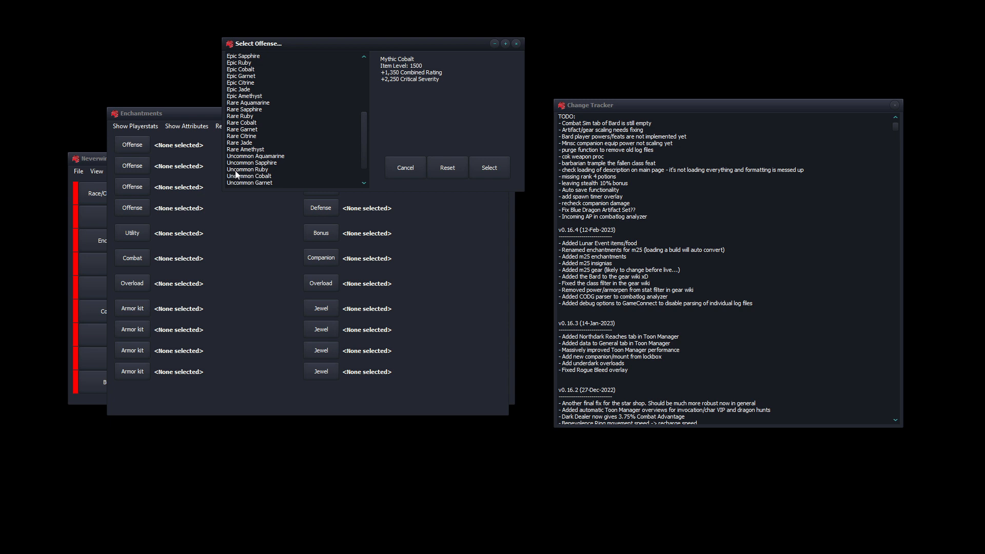
click(247, 169)
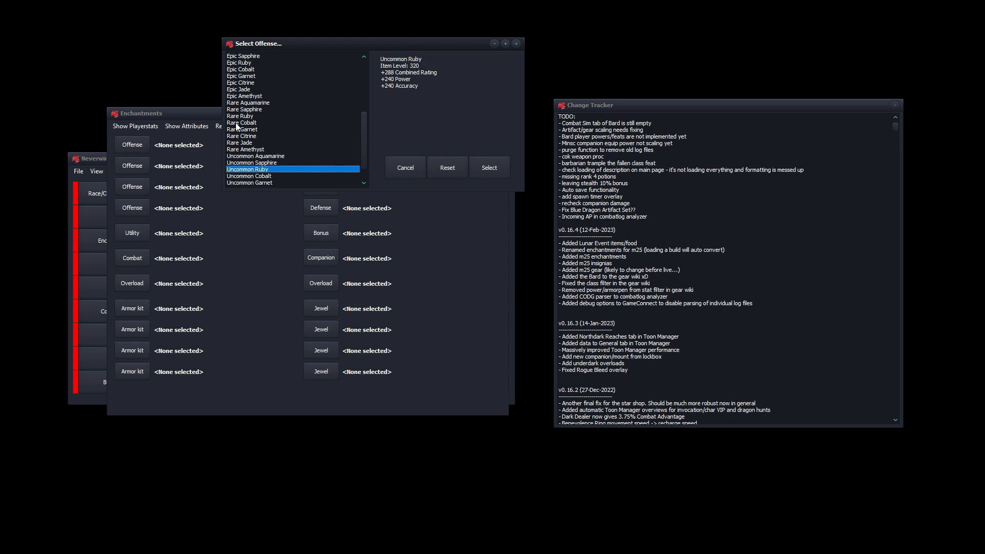
click(242, 122)
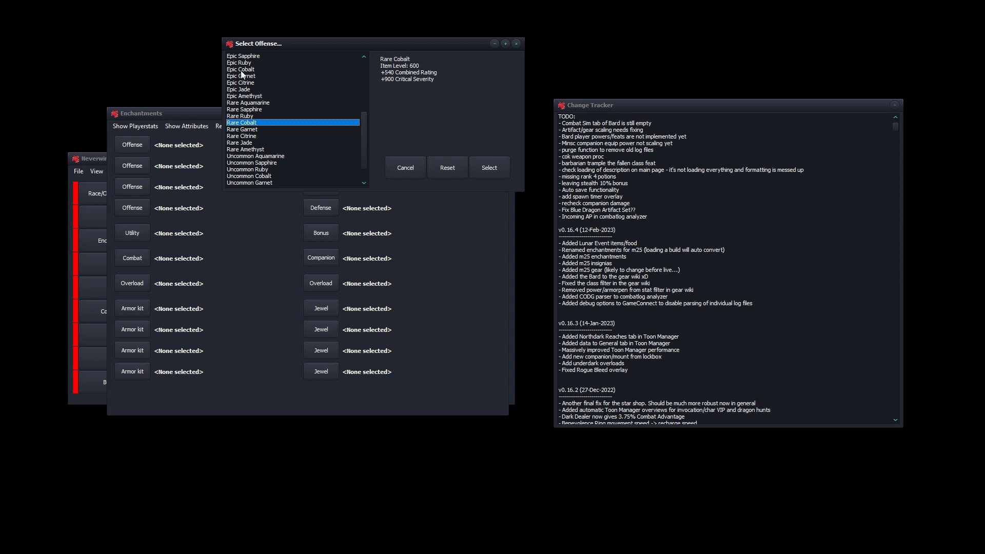
click(240, 69)
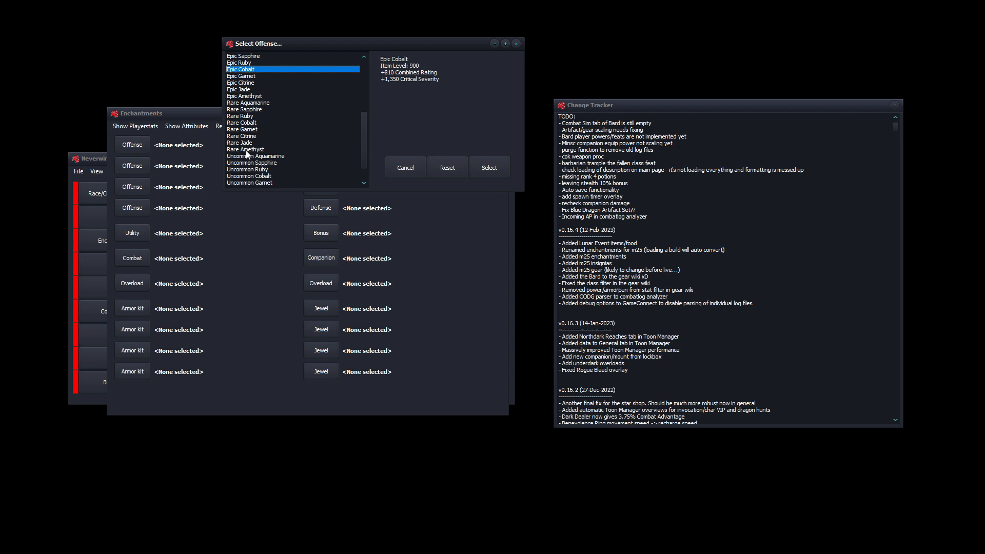
mouse_move(237, 142)
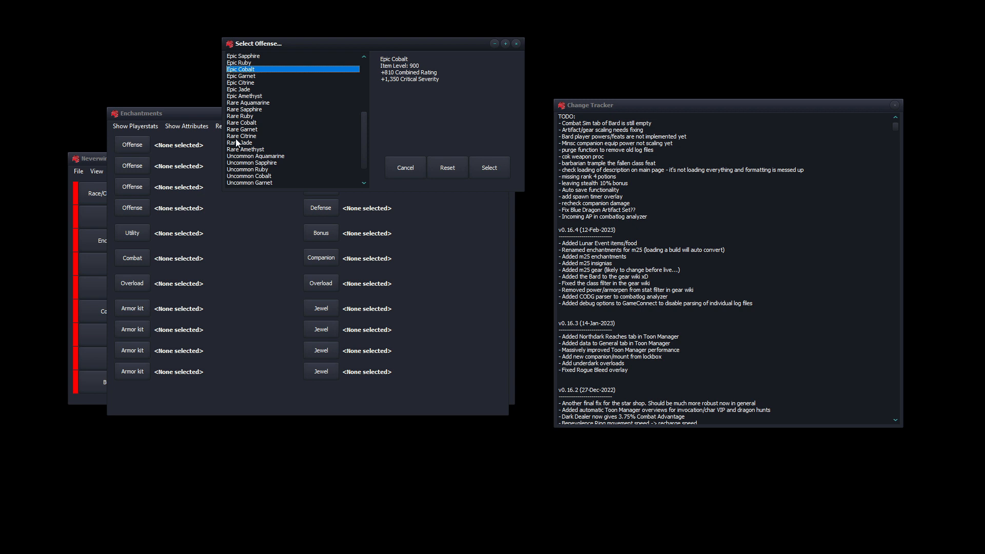
mouse_move(264, 156)
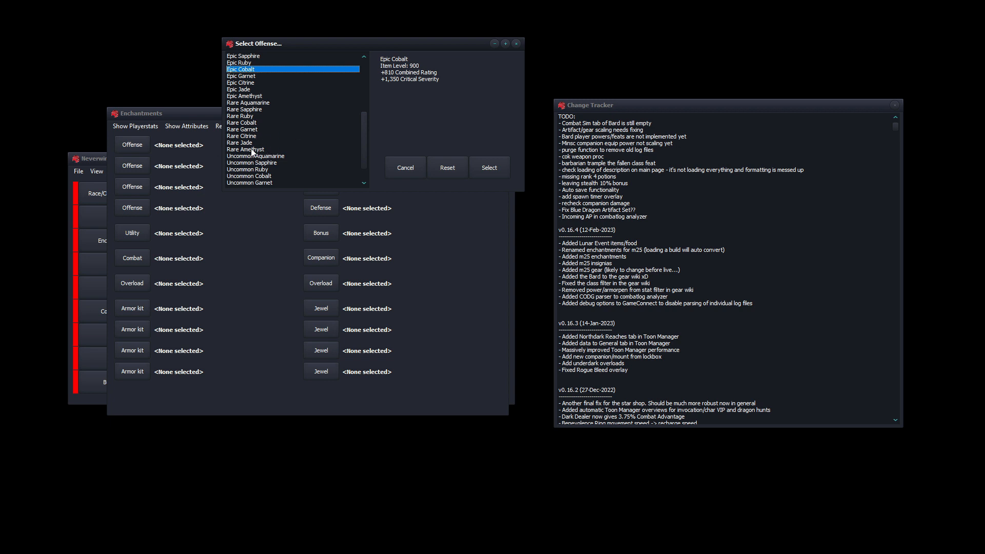
mouse_move(251, 150)
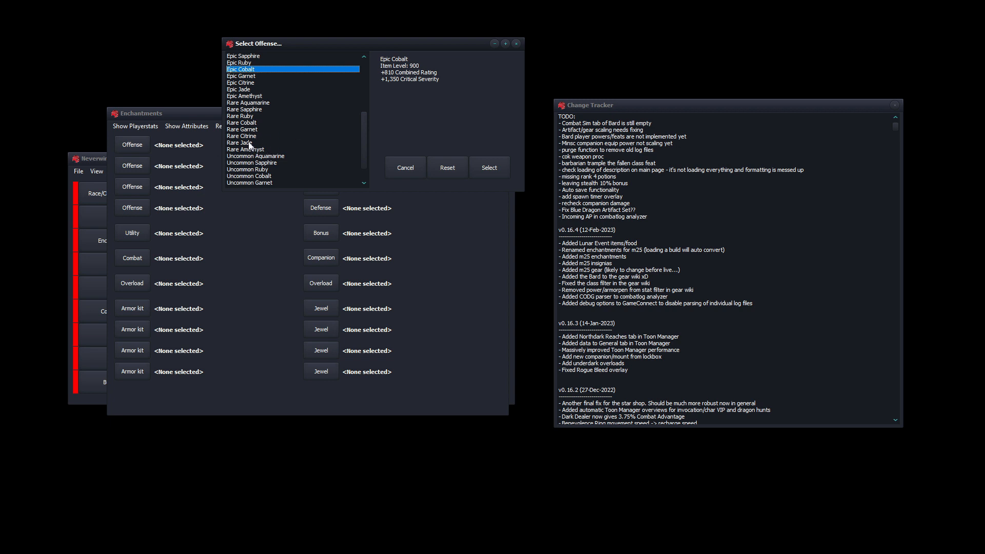
click(405, 167)
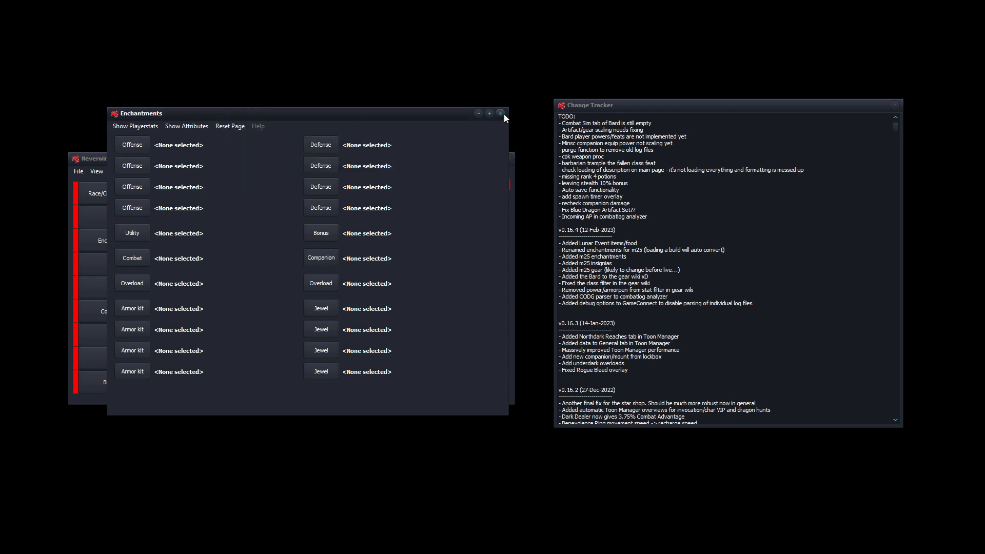
Compare Mythic Cobalt against Mythic Aquamarine in the Offense chooser, leaving the slot empty
click(500, 113)
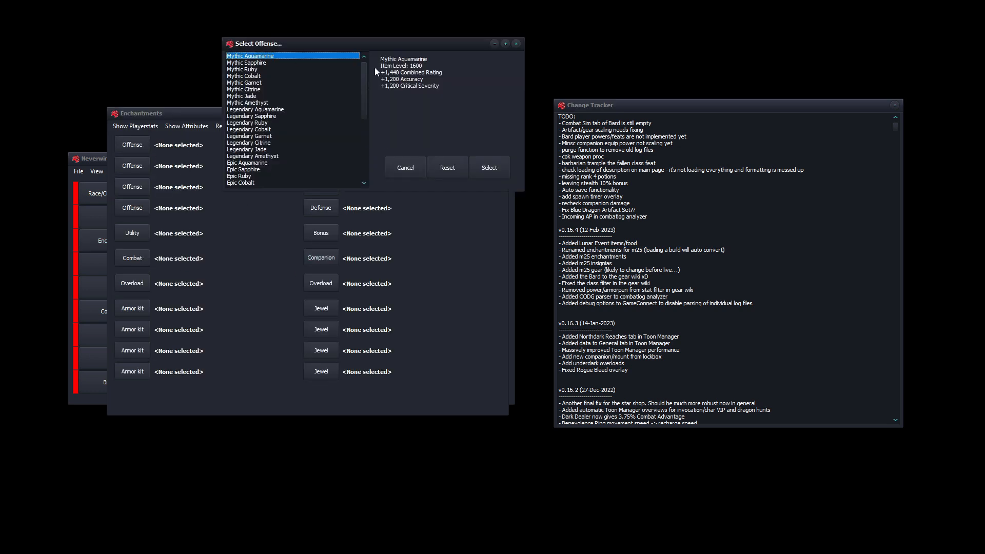
click(244, 75)
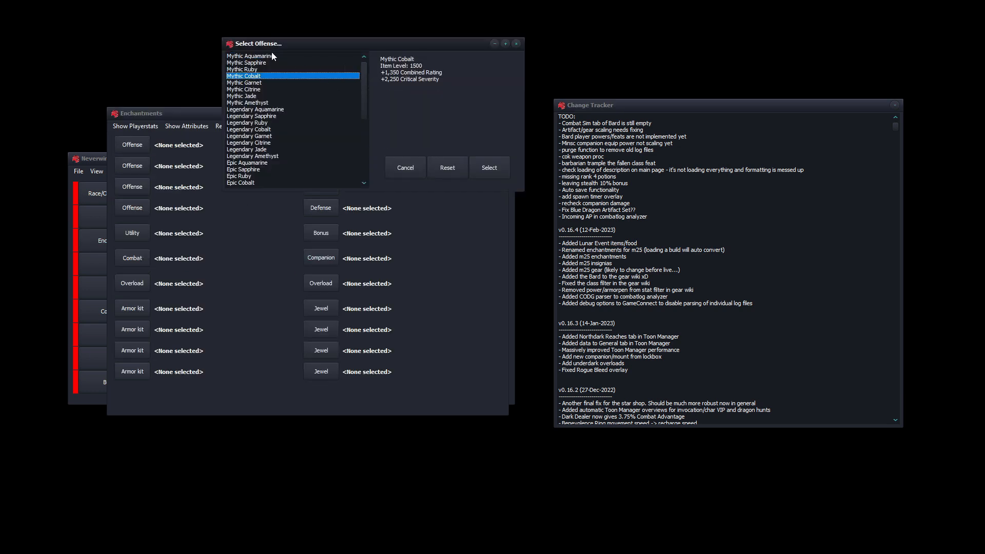
click(251, 56)
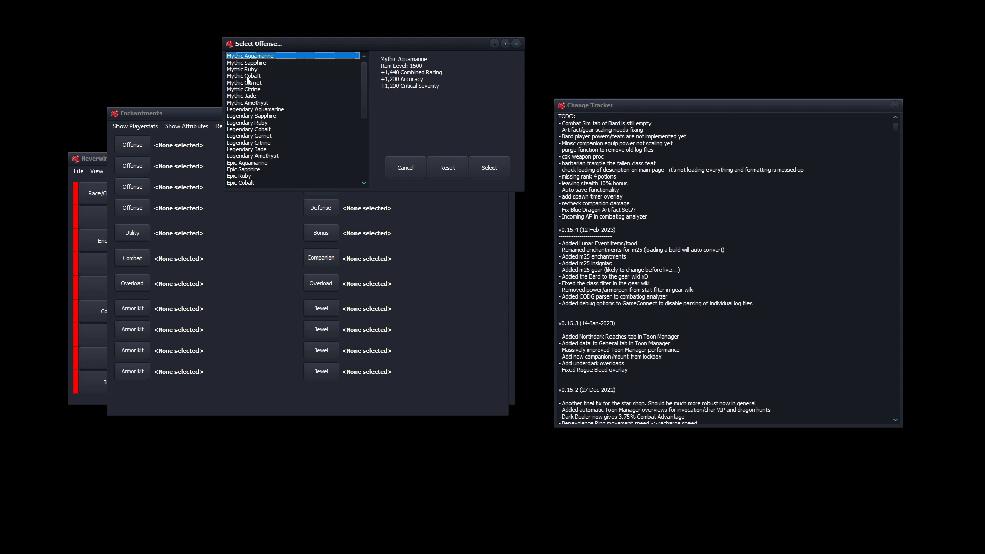
click(244, 75)
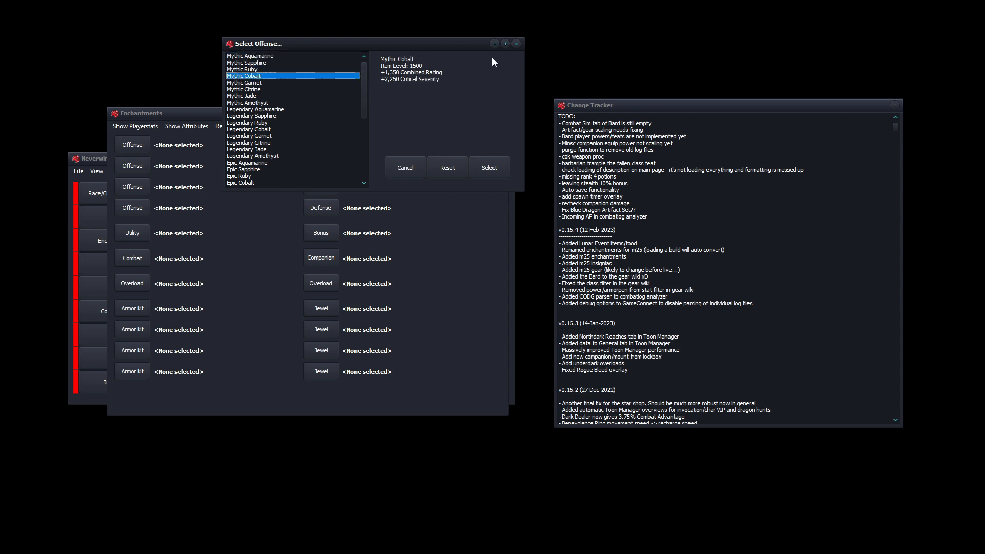
mouse_move(415, 67)
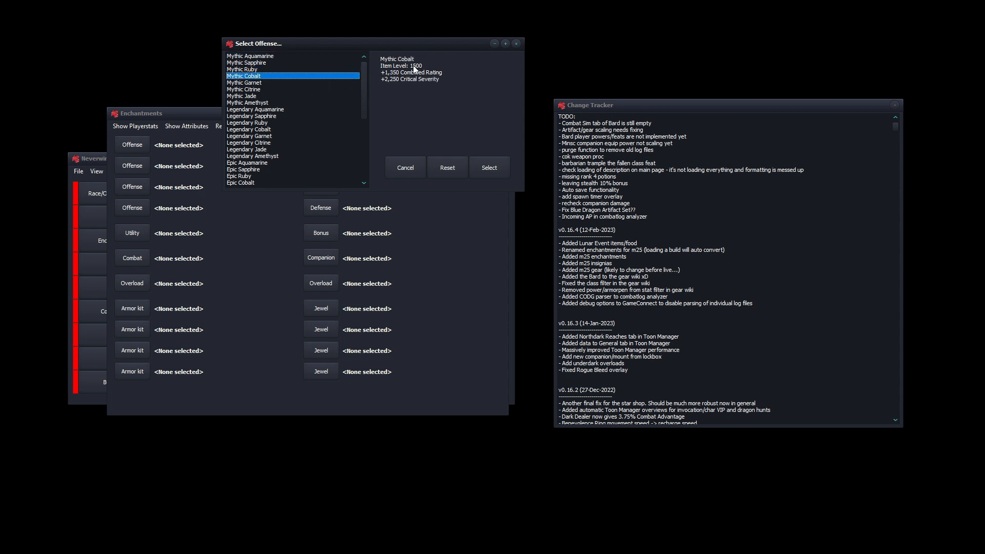
mouse_move(516, 41)
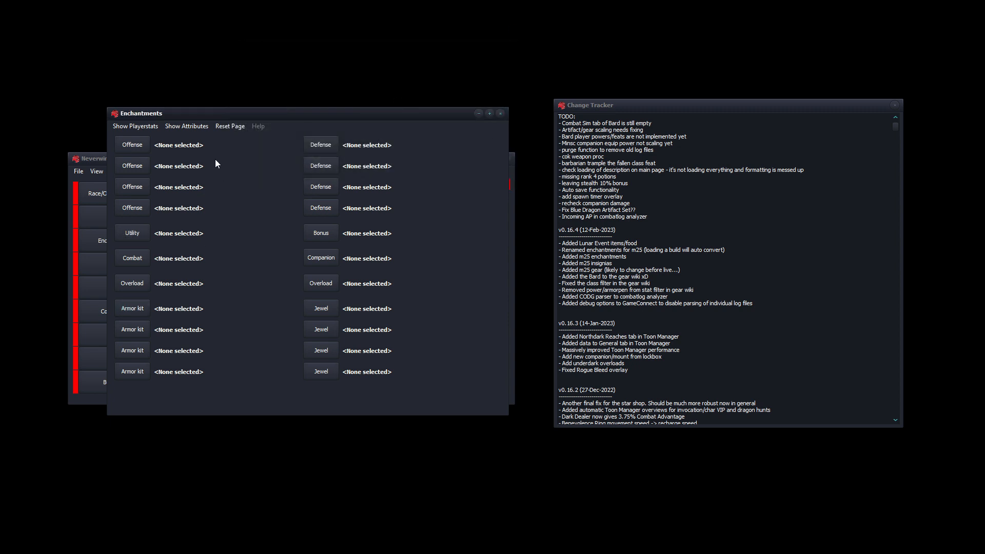
Check the Utility slot's enchantment list, leave it empty, and bring up the mount selection list
click(132, 233)
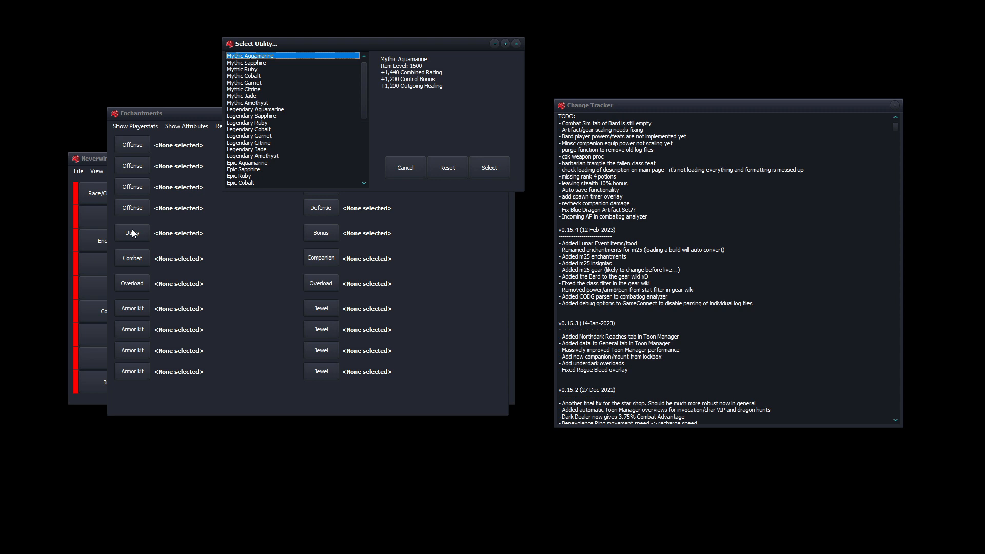
click(405, 167)
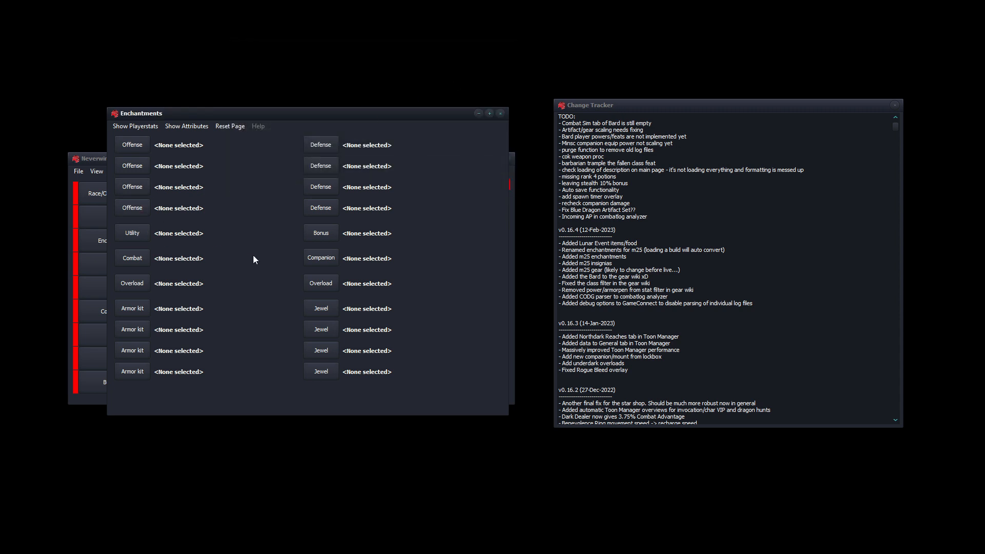
click(320, 233)
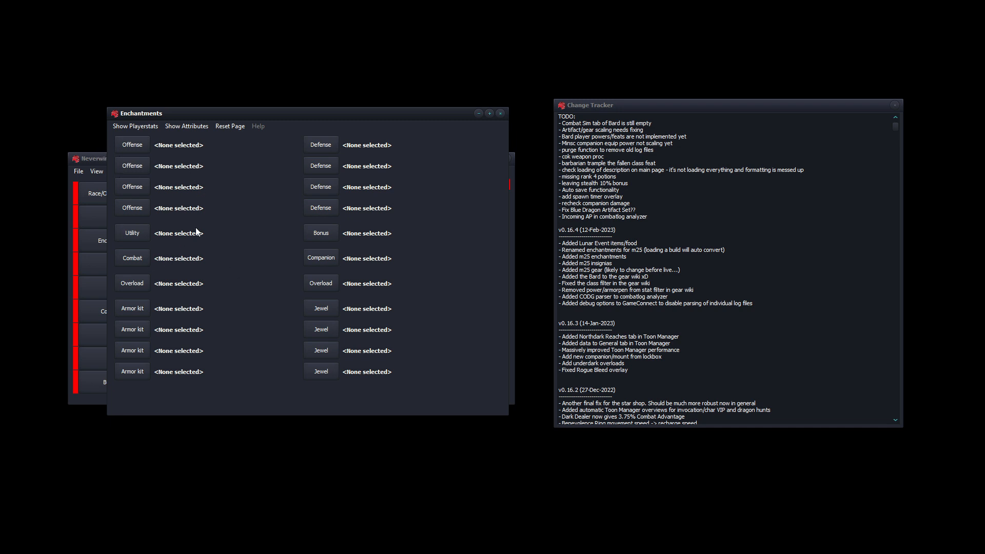
mouse_move(197, 229)
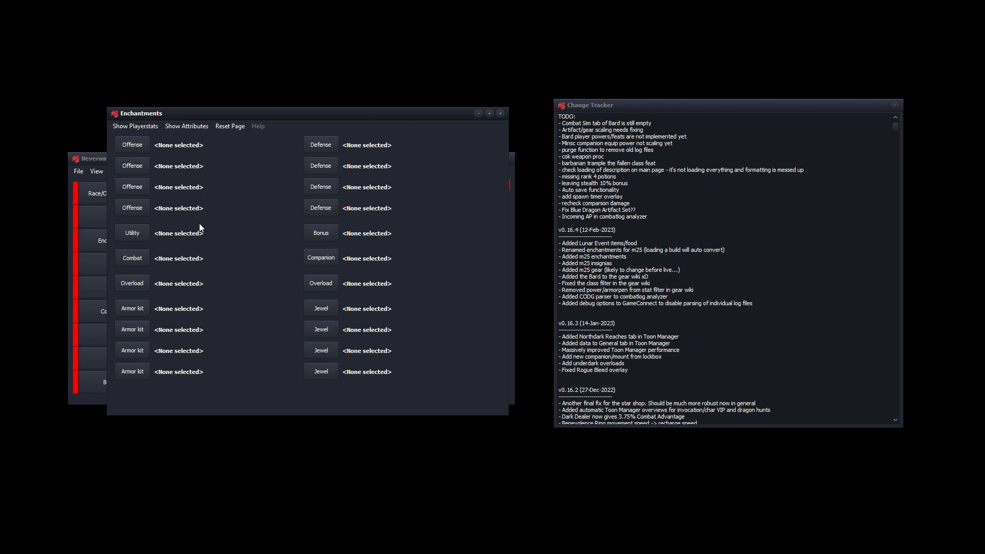
mouse_move(501, 113)
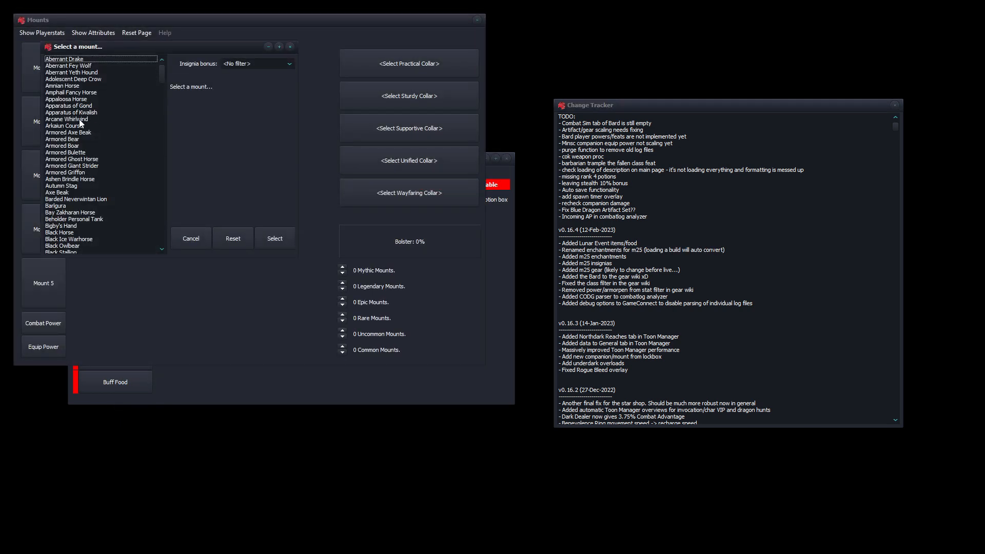
Assign Arcane Whirlwind as the mount and show its first insignia slot's full picker list
click(275, 238)
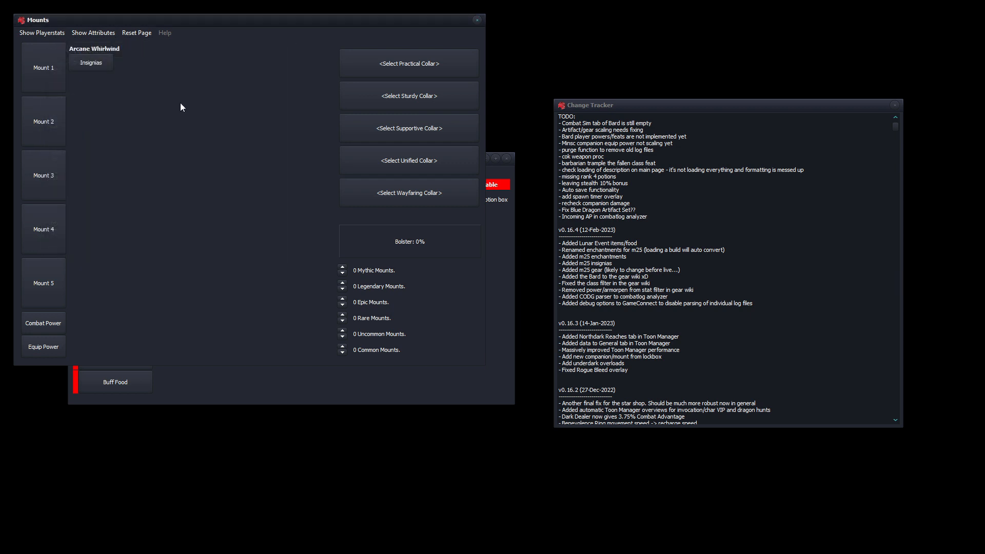
click(91, 62)
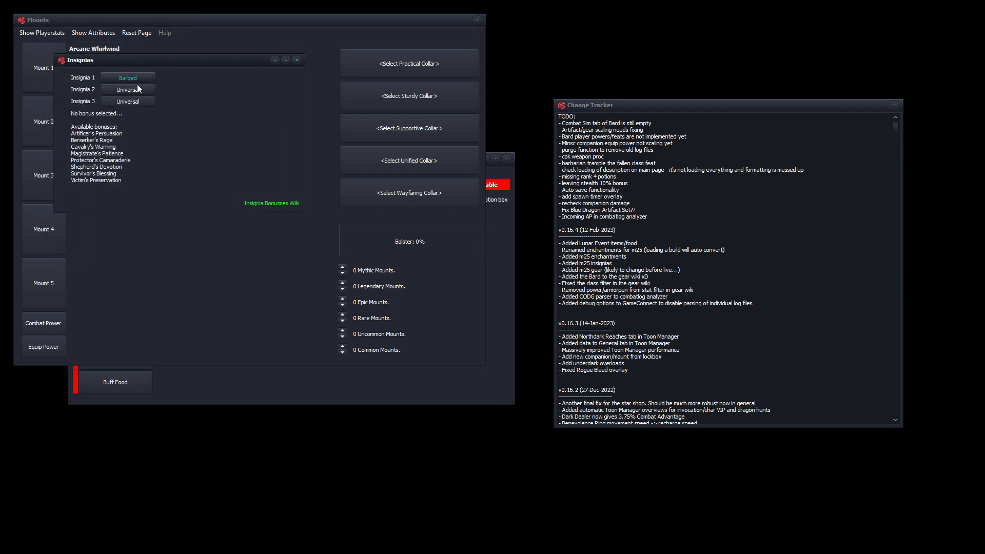
click(127, 77)
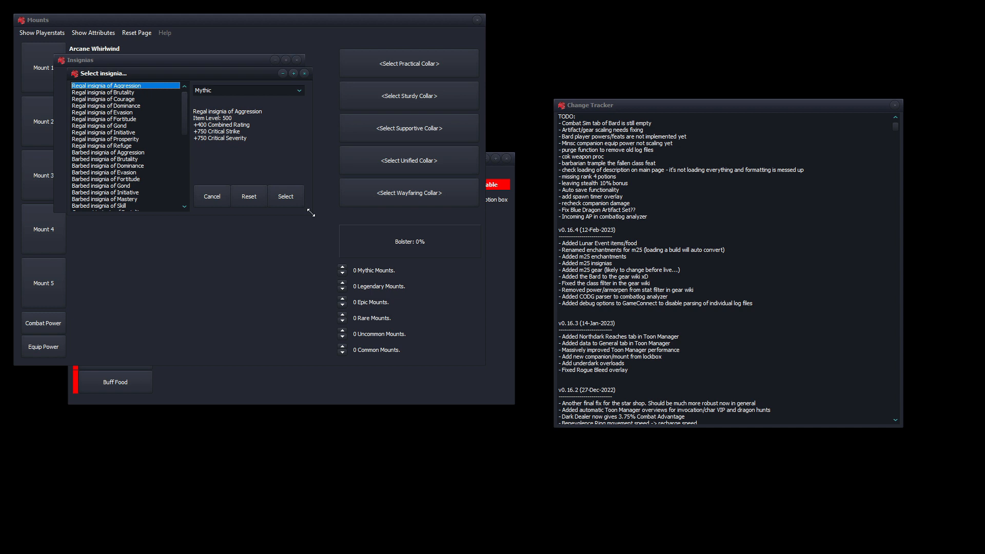
drag(310, 212, 446, 430)
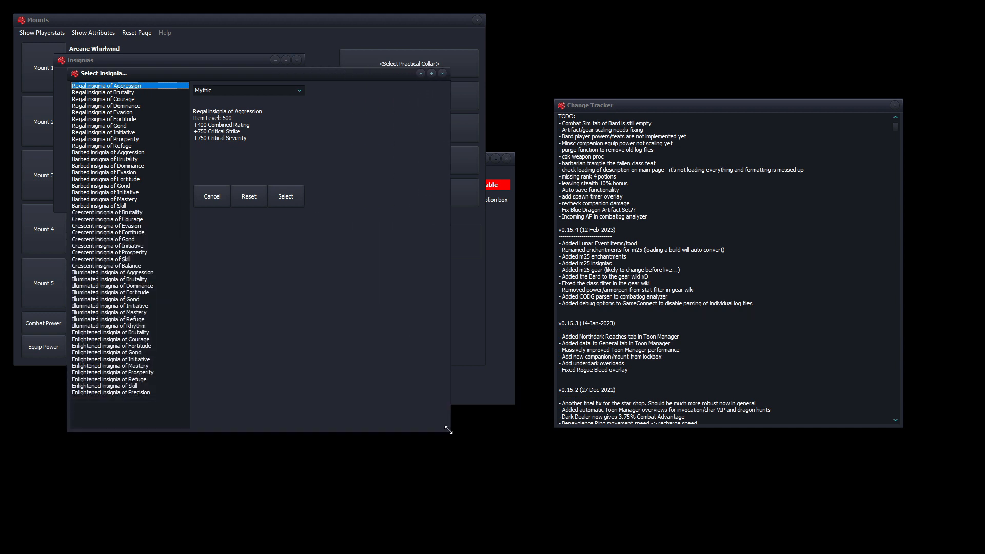
Compare Crescent of Balance, Enlightened of Precision, Illuminated of Rhythm and Refuge insignias, choosing none
click(106, 264)
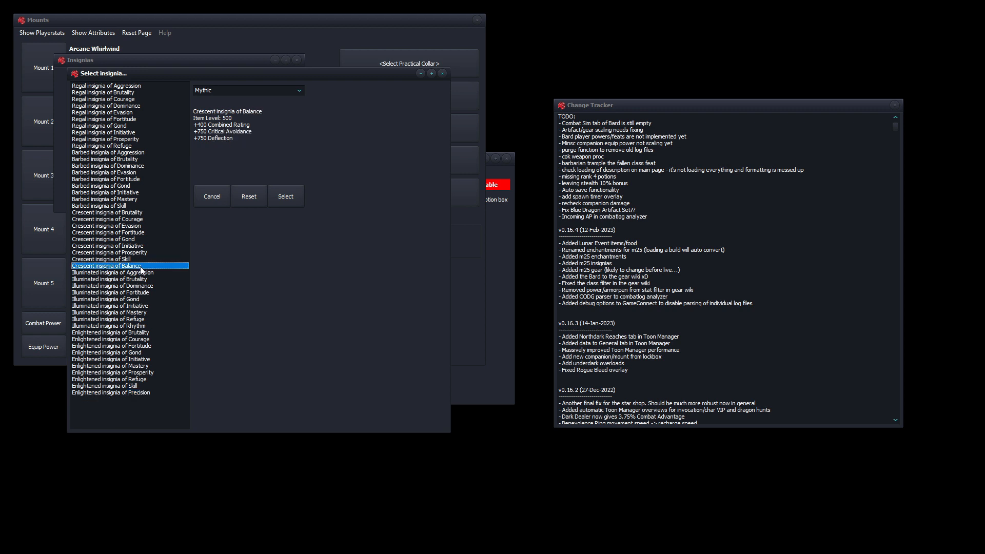
mouse_move(107, 205)
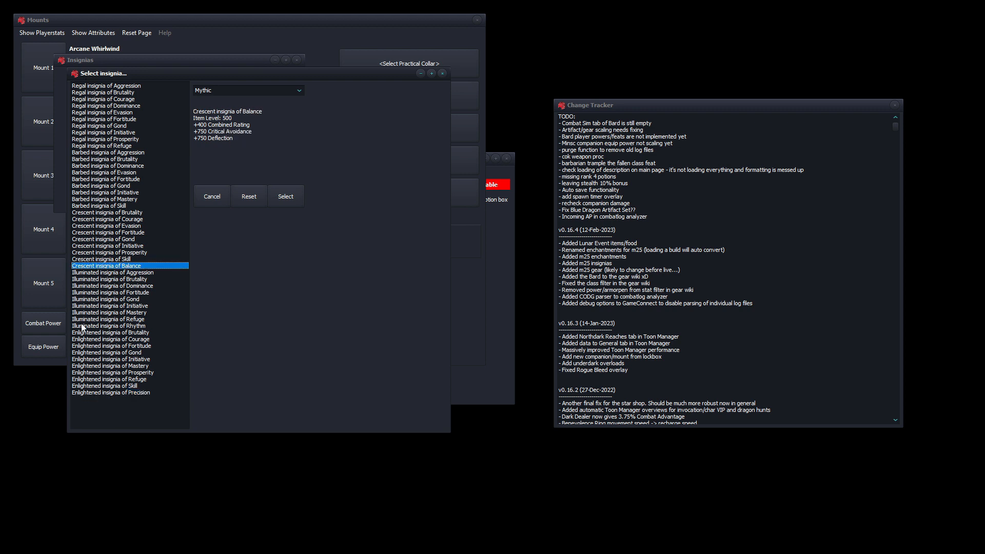
click(111, 392)
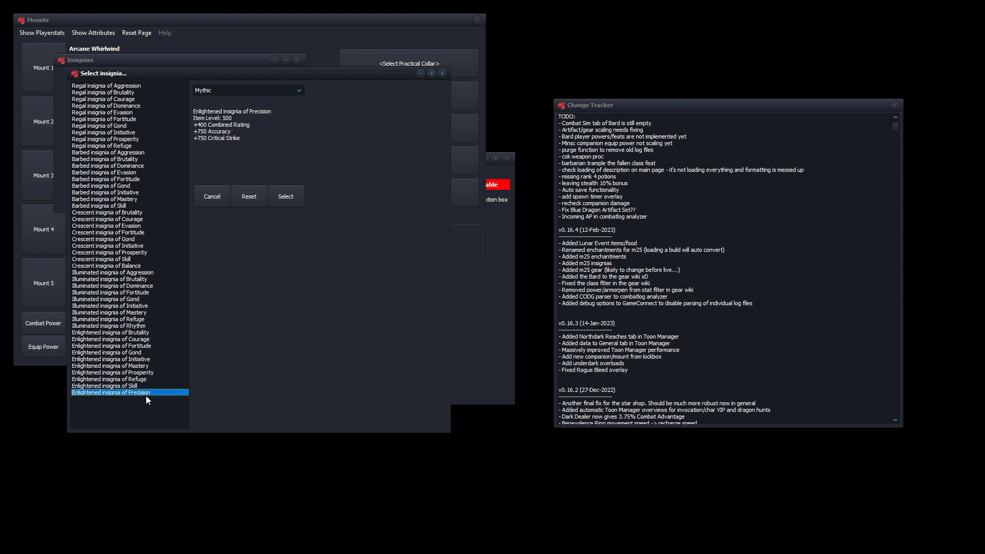
mouse_move(117, 103)
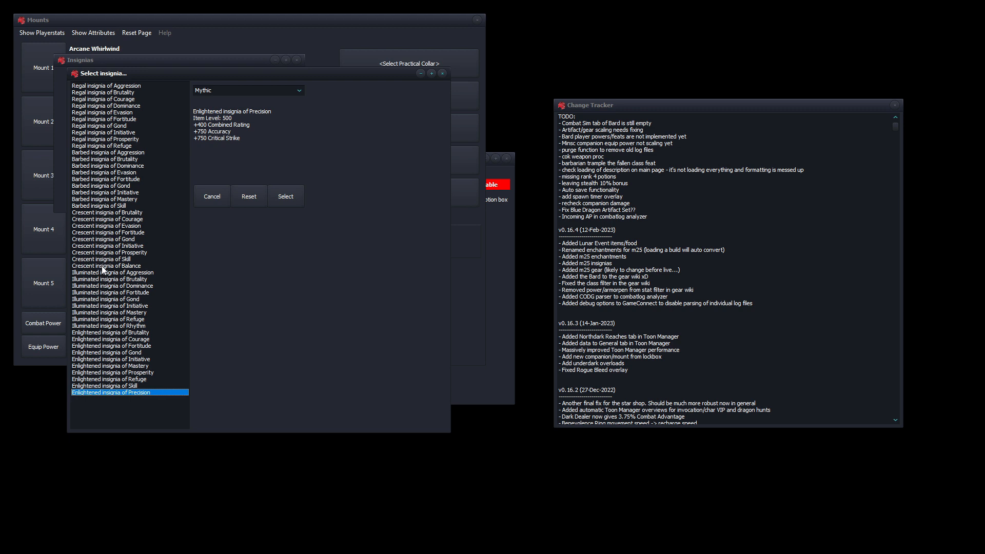
mouse_move(202, 397)
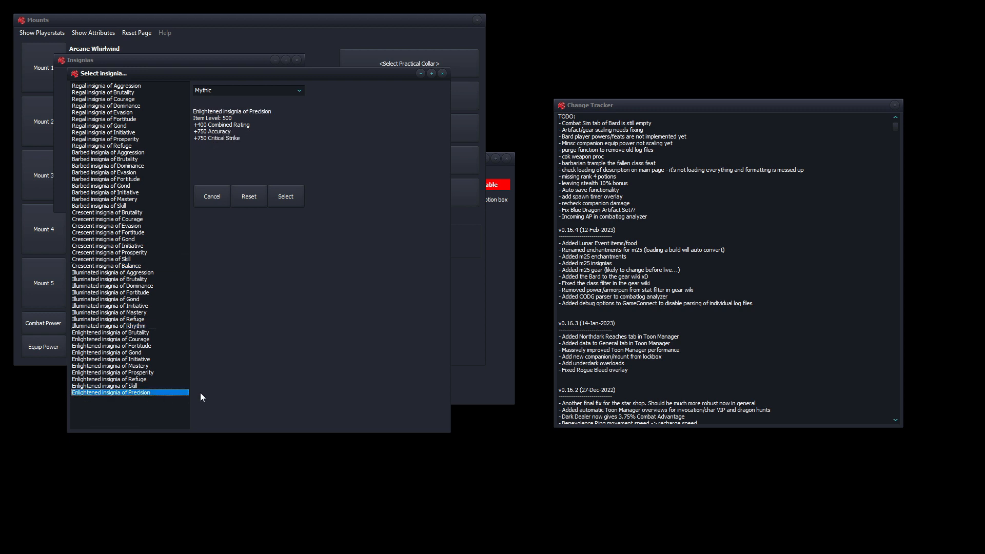
click(113, 265)
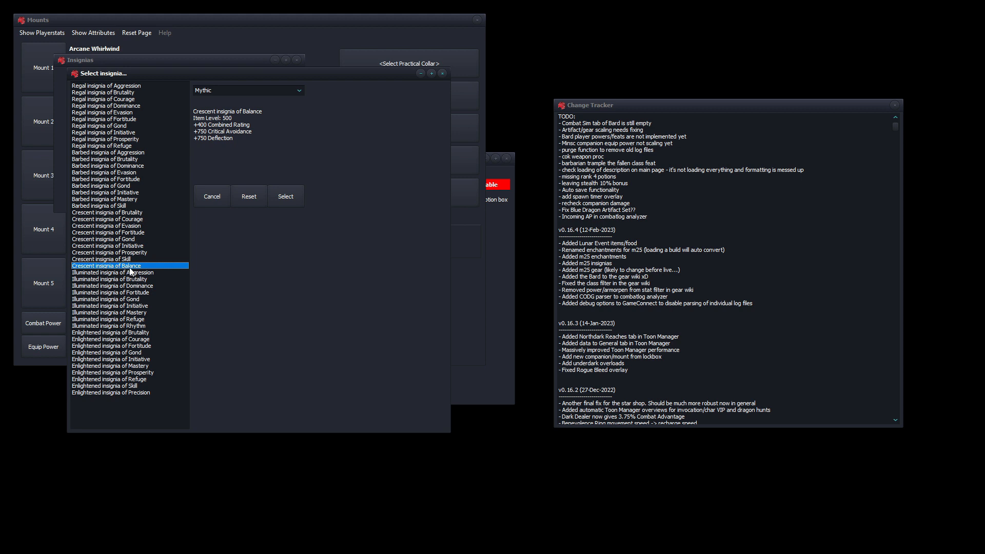
mouse_move(203, 171)
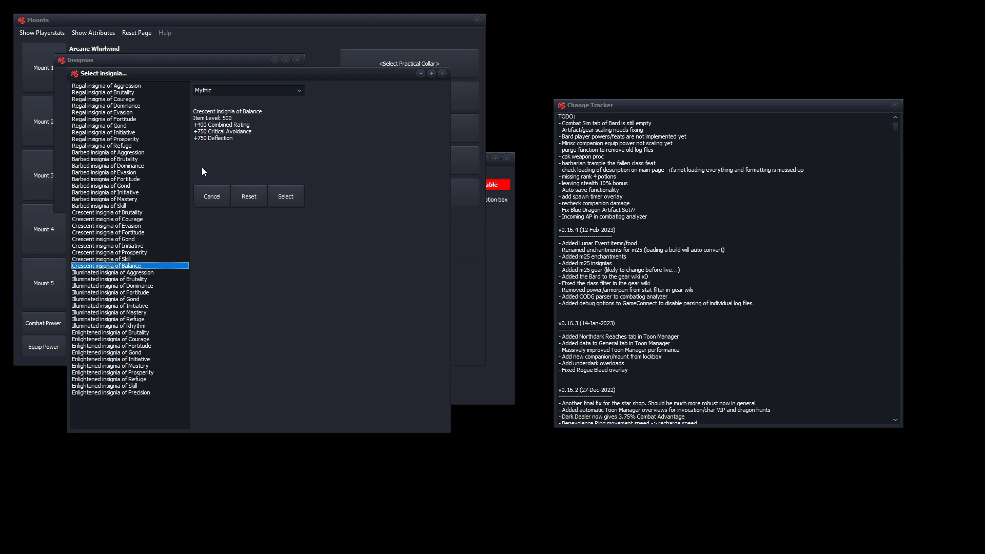
click(107, 325)
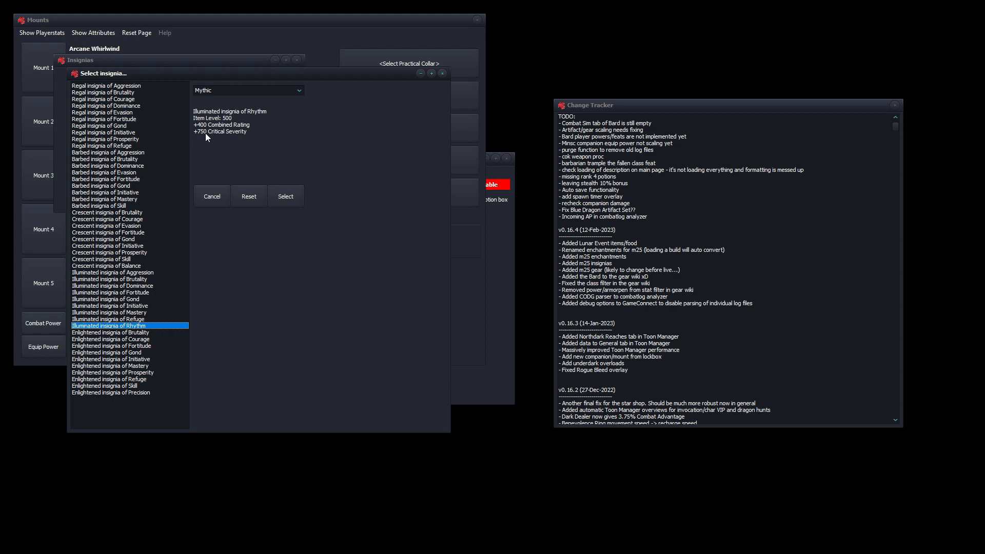
click(110, 319)
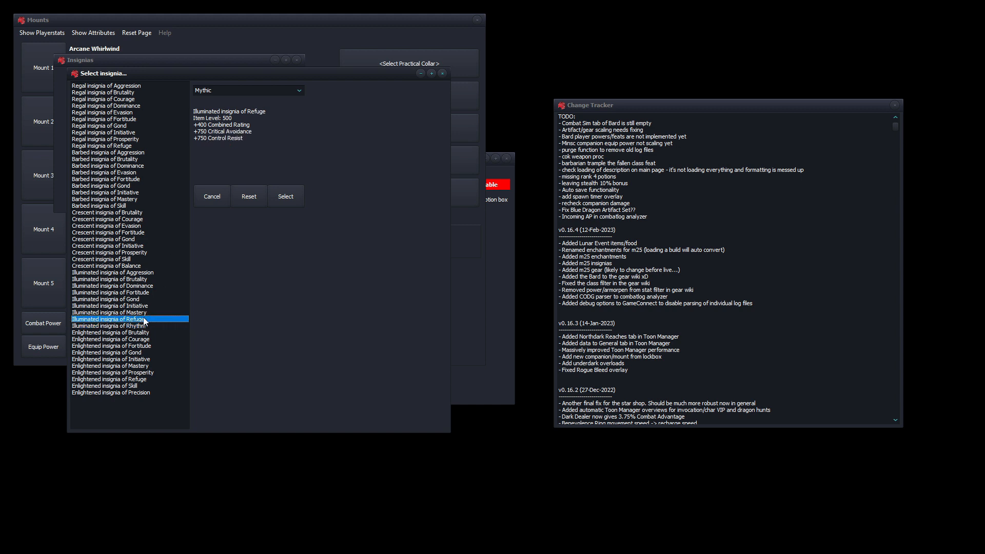
click(113, 325)
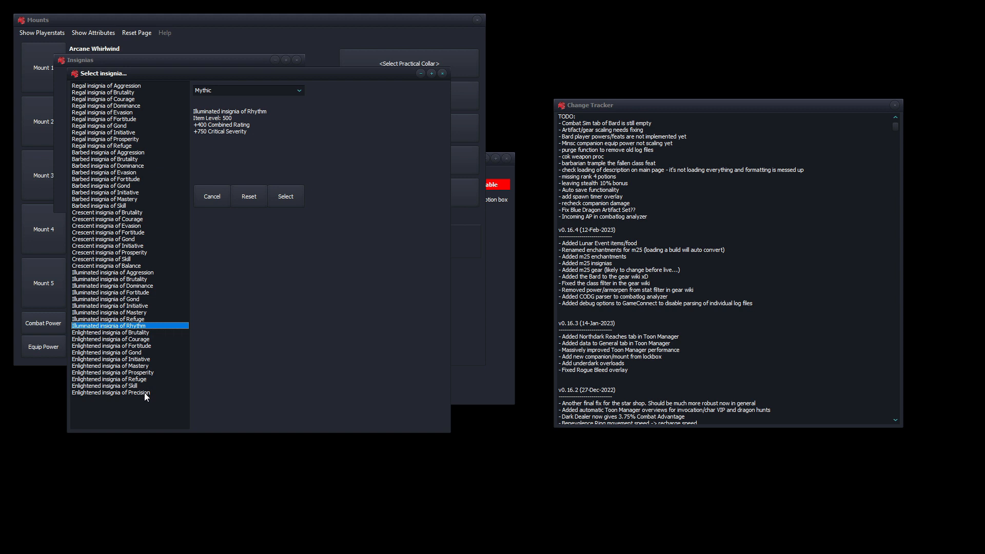
click(111, 392)
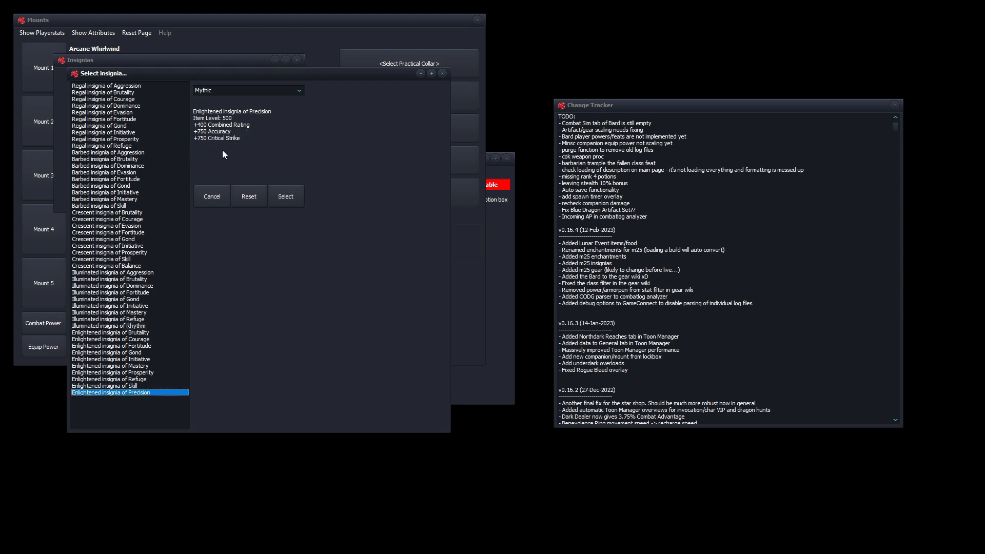
click(106, 325)
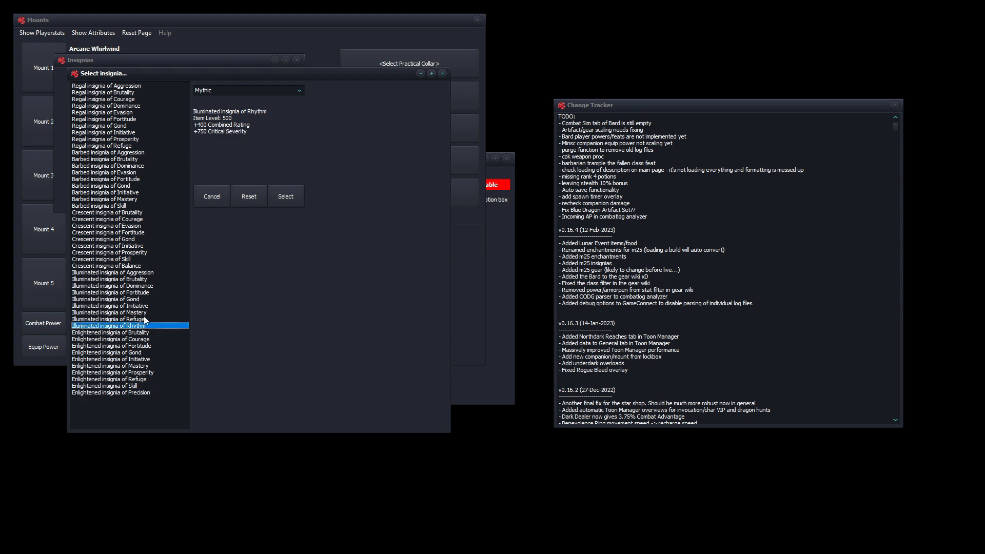
mouse_move(404, 443)
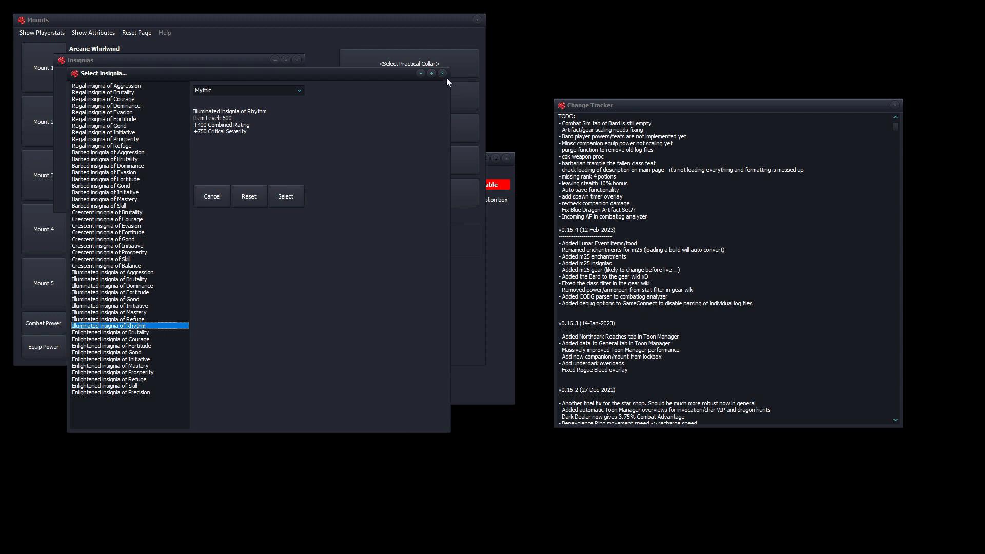
mouse_move(442, 73)
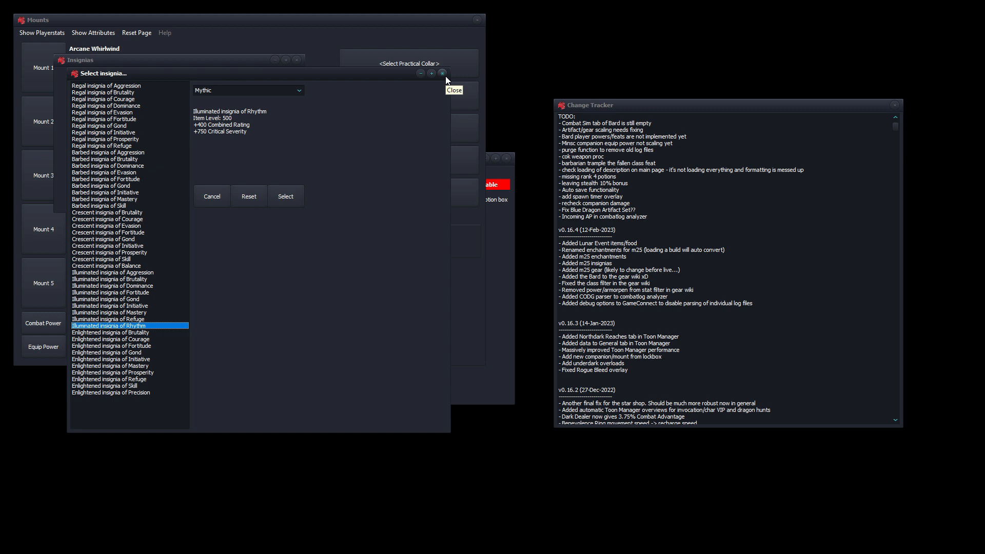
mouse_move(155, 235)
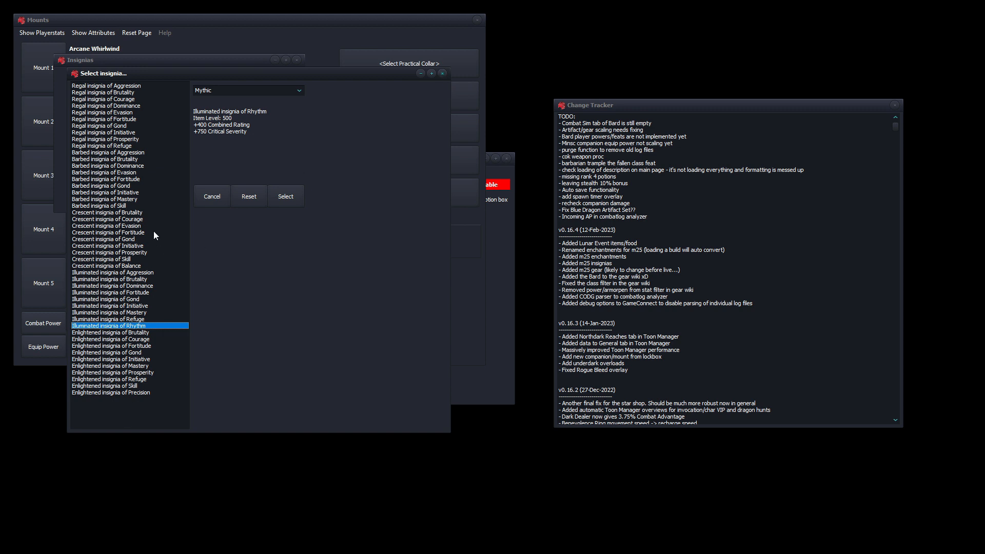
mouse_move(444, 73)
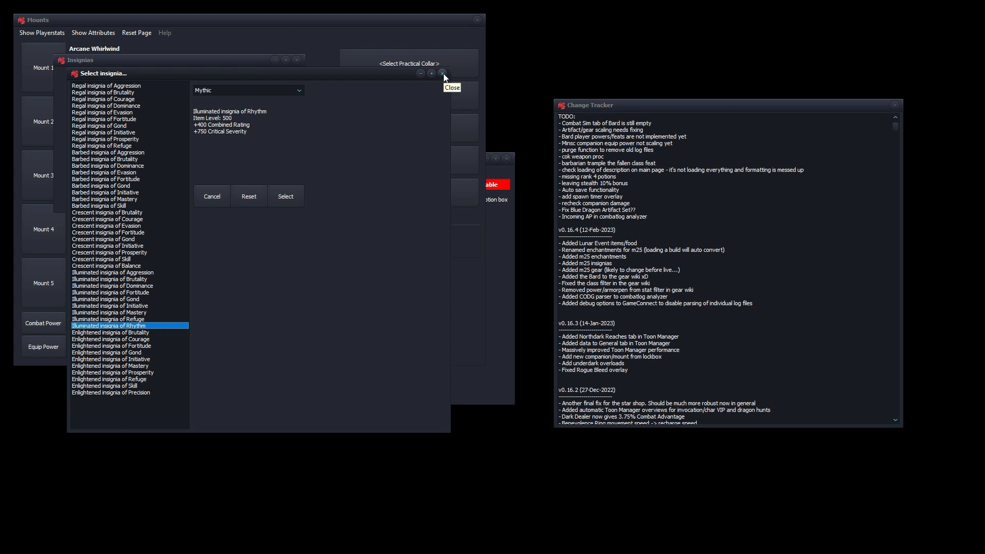
mouse_move(444, 77)
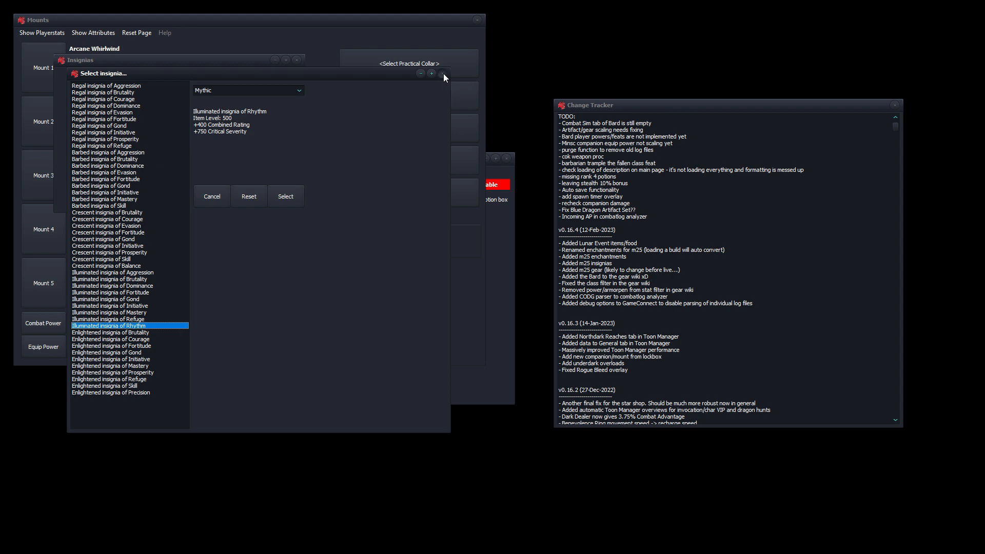
click(441, 74)
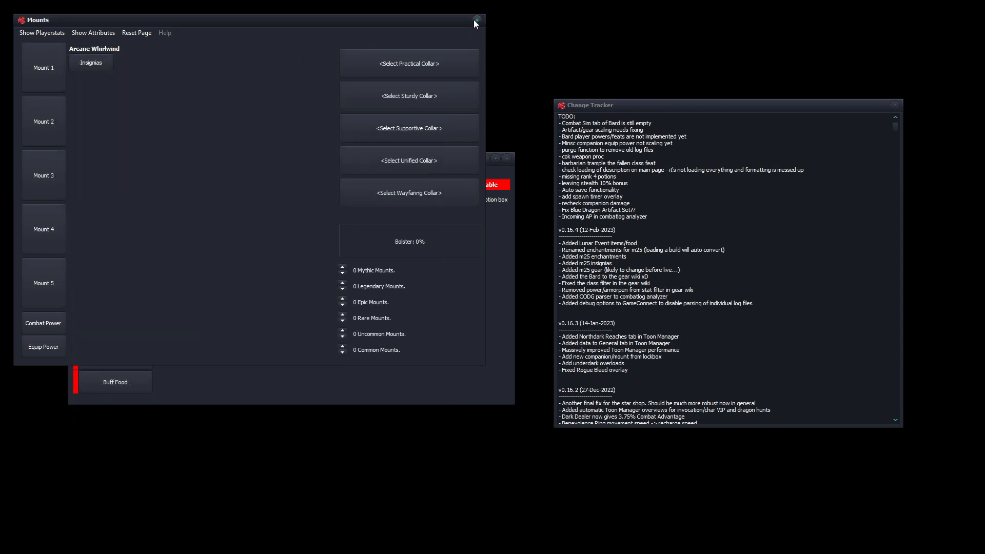
Leave Mounts, reach the Gear Wiki's MOD25 items and clear every class filter
click(475, 20)
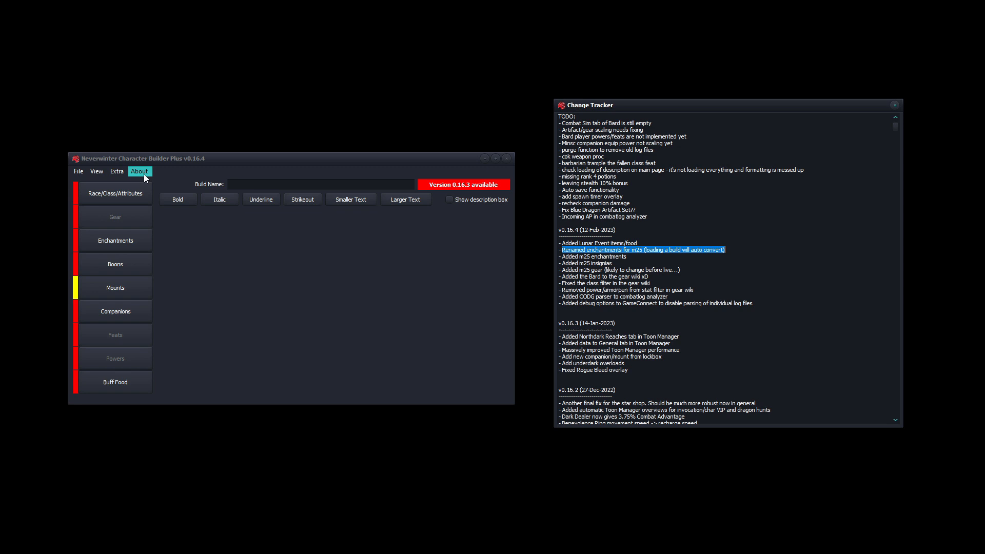
click(117, 171)
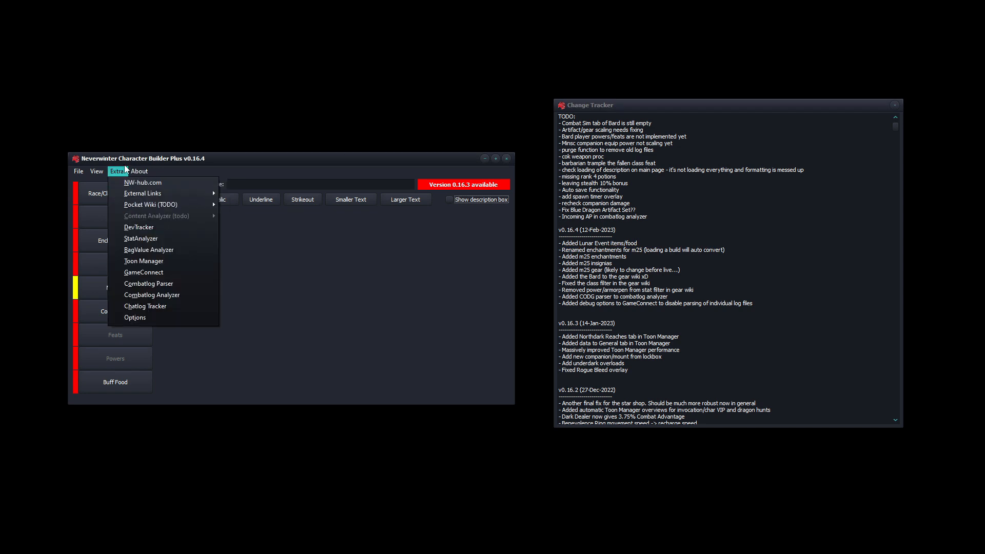
mouse_move(151, 204)
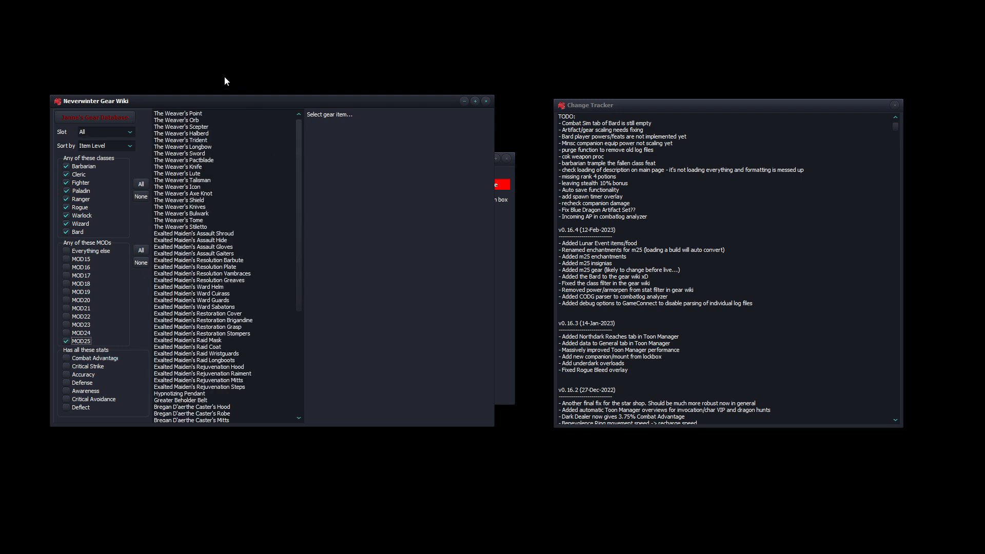
scroll(down, 3)
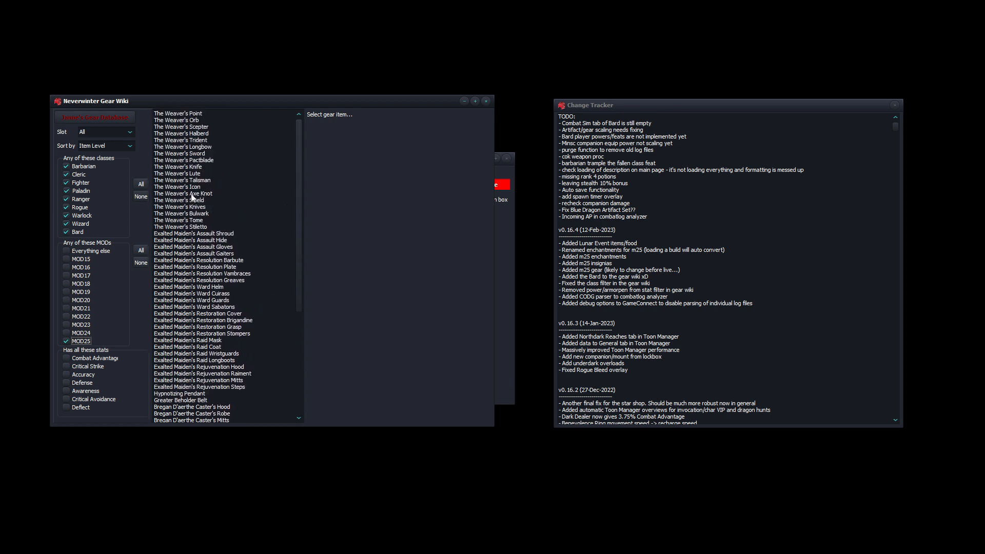
click(177, 113)
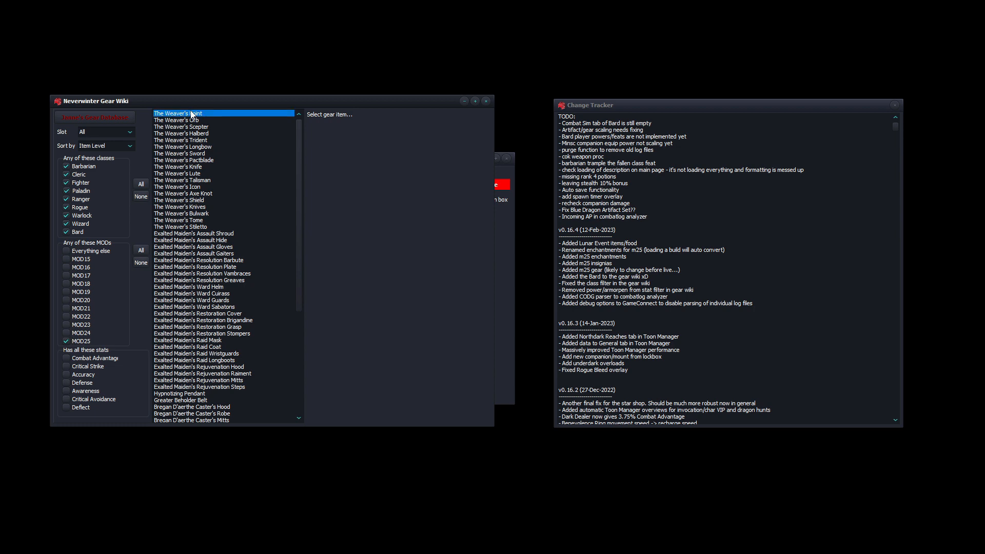
click(178, 113)
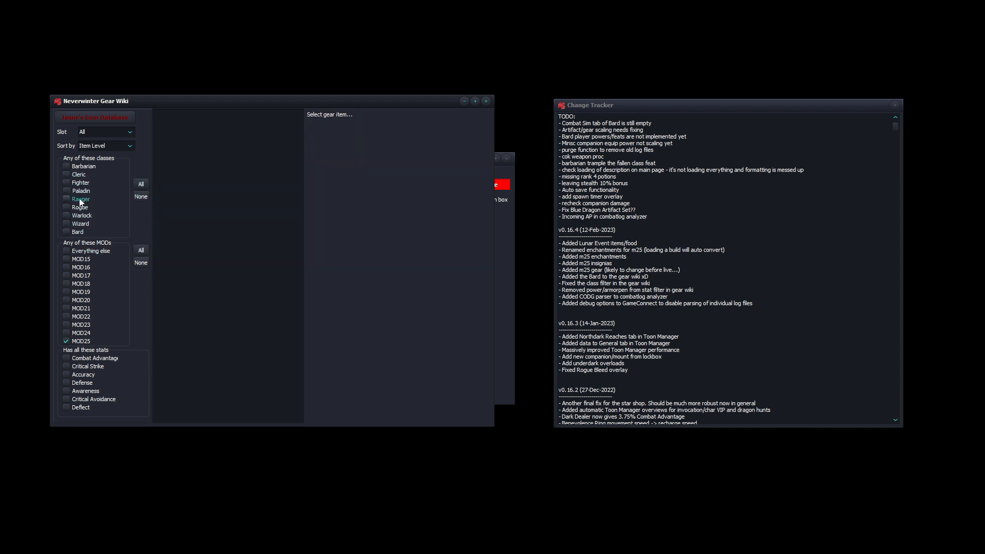
Filter to Ranger and view Weaver's Longbow, Maiden's Assault Shroud and Gloves, Weaver's Knives, Tassets of Mind Restraint
click(66, 199)
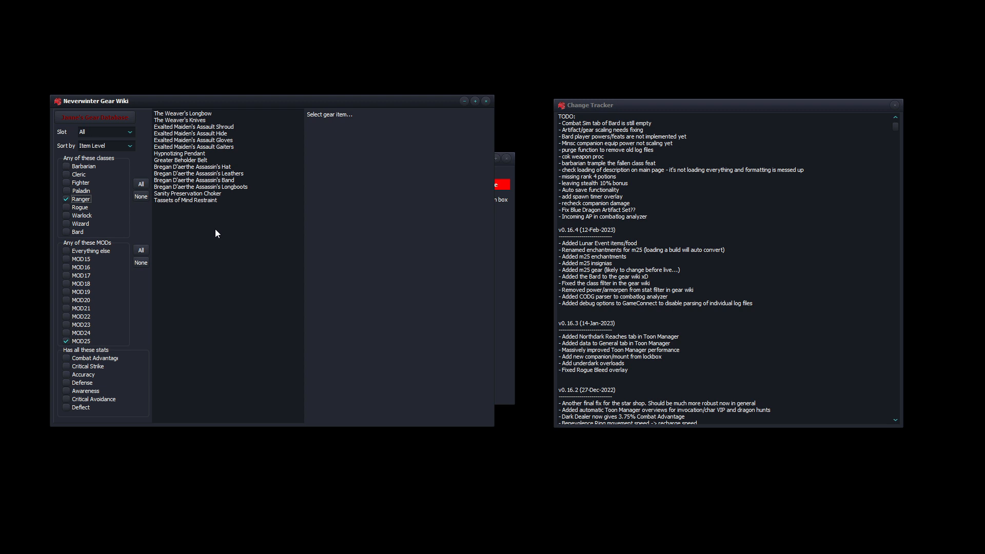
mouse_move(180, 231)
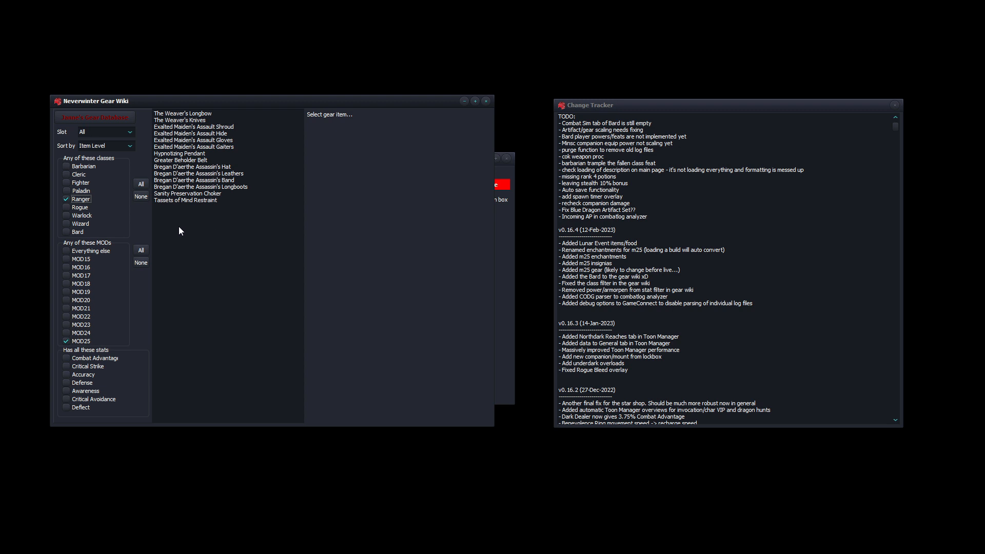
mouse_move(172, 267)
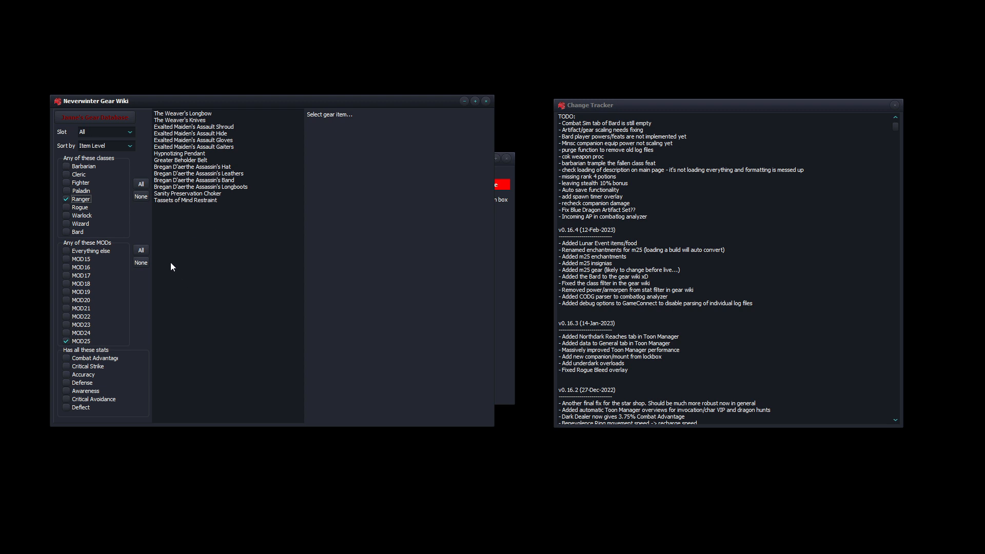
click(182, 113)
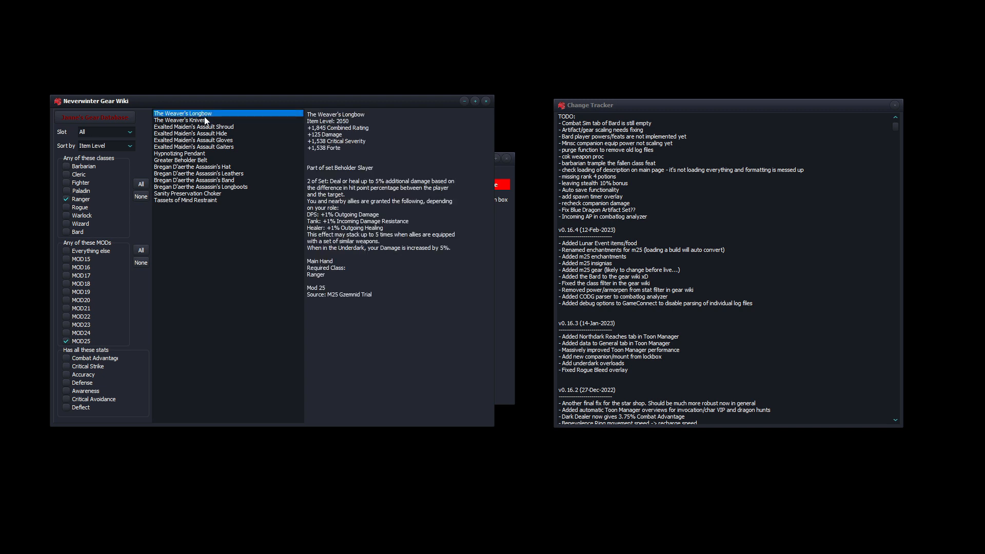
click(194, 127)
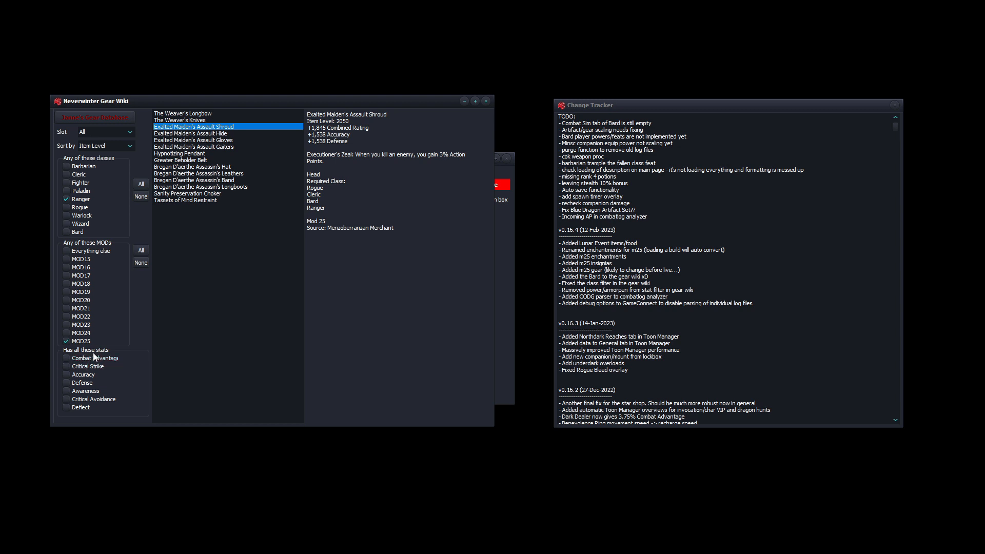
mouse_move(212, 232)
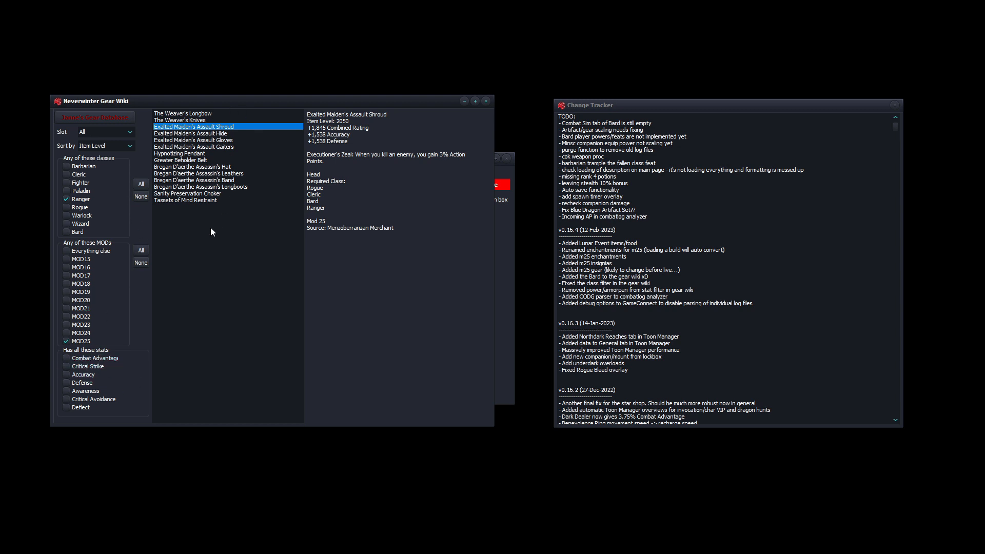
click(192, 140)
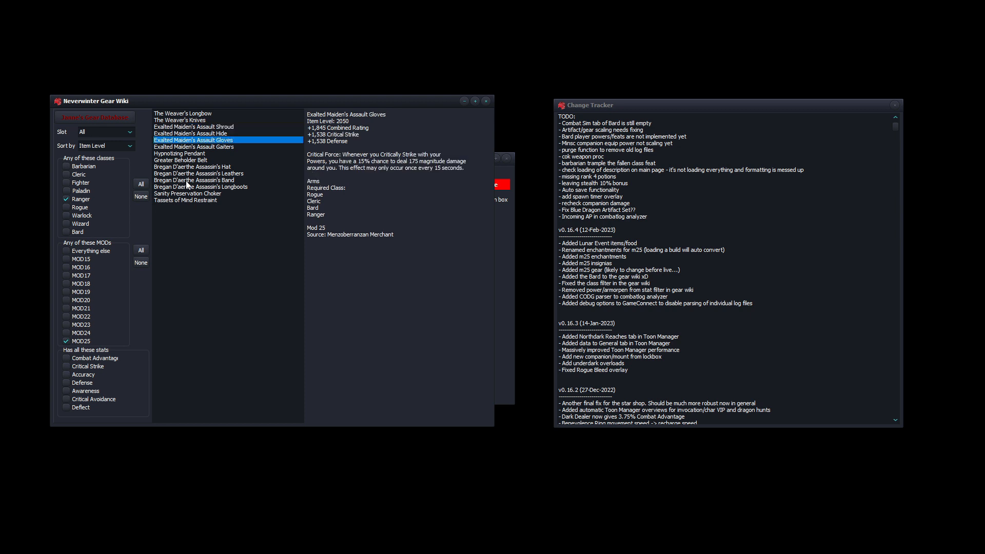
click(180, 120)
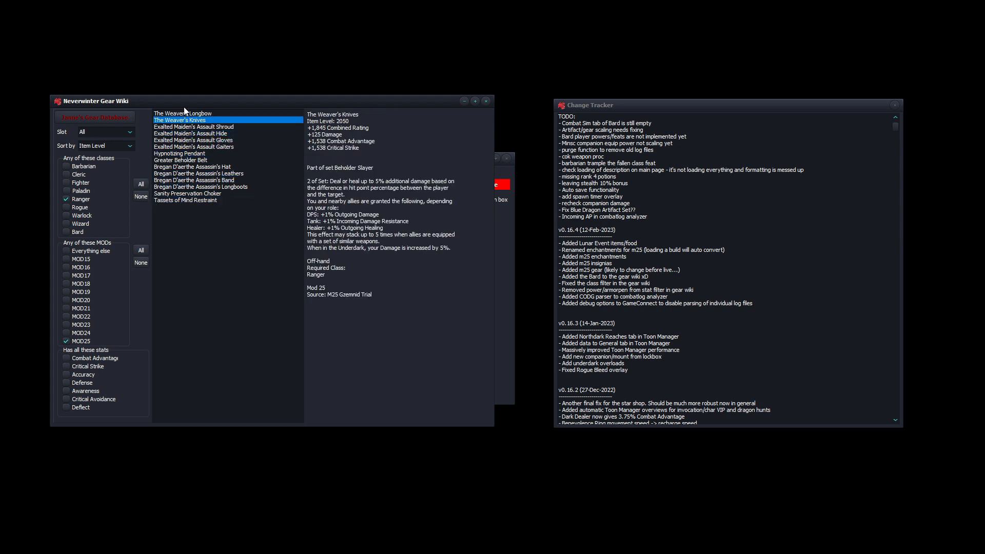
click(185, 200)
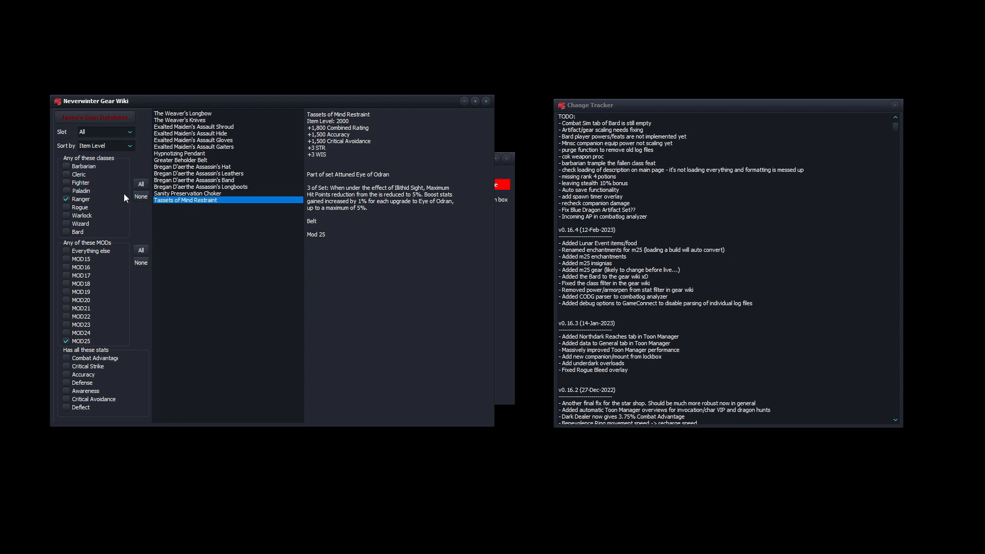
mouse_move(255, 183)
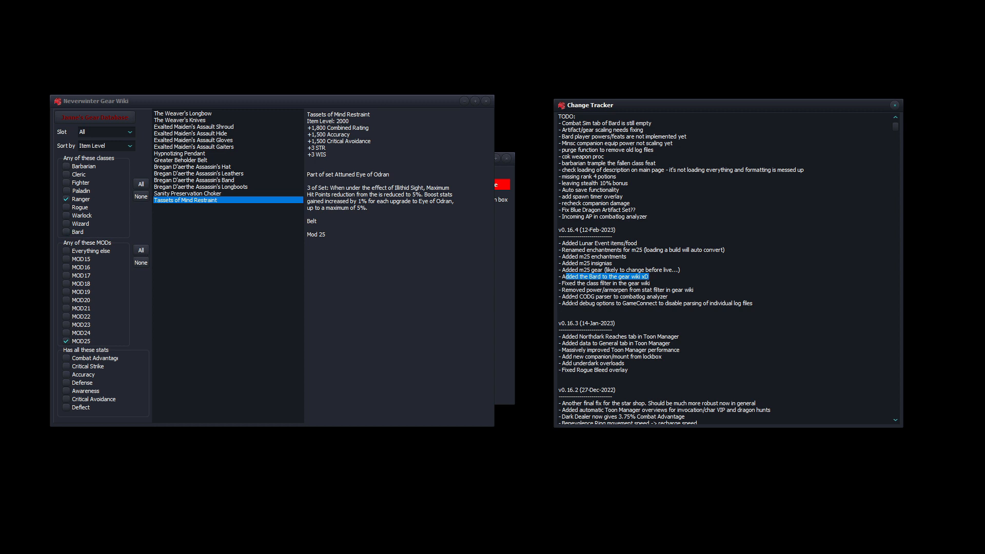
click(604, 283)
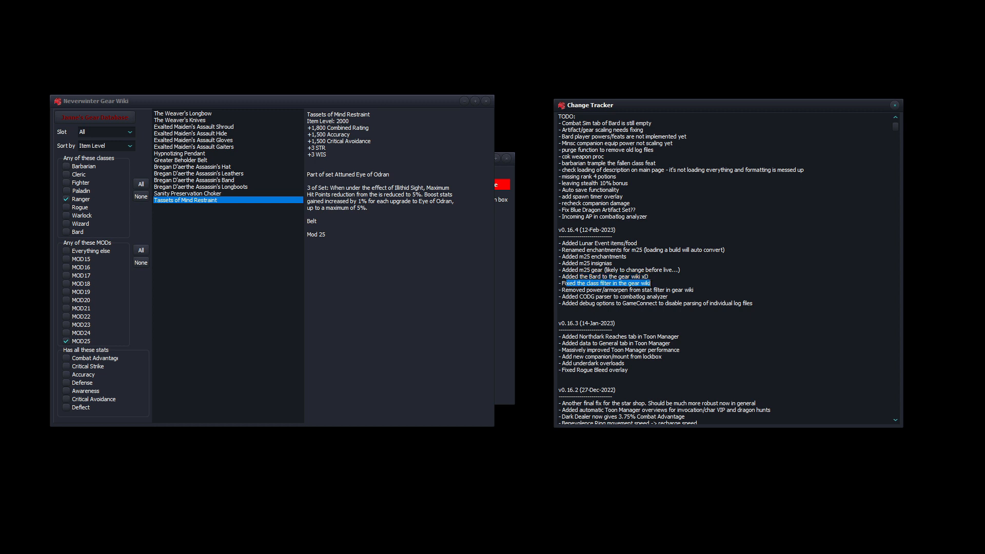
mouse_move(509, 341)
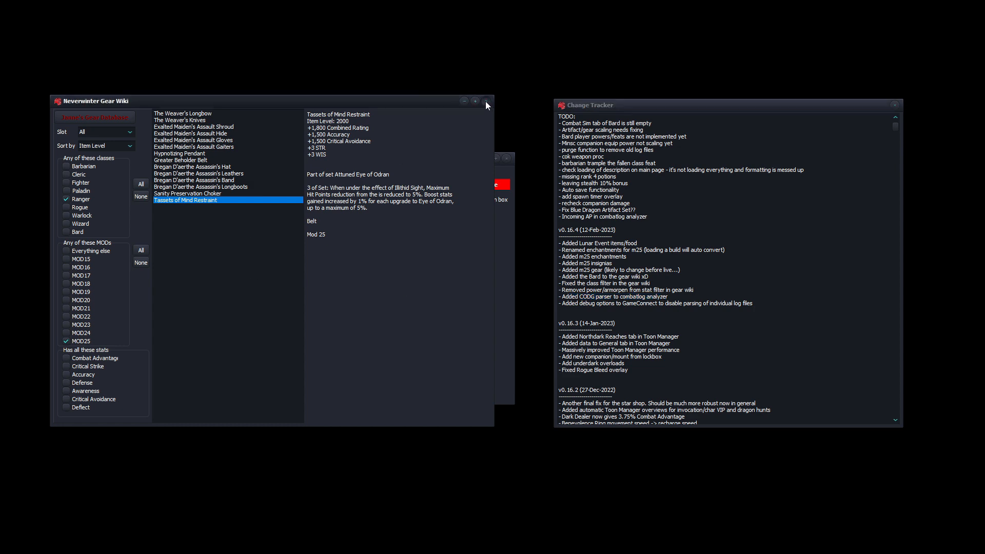
Close the Gear Wiki and load the Combatlog Analyzer's saved data for the first CODG encounter's damage
click(116, 172)
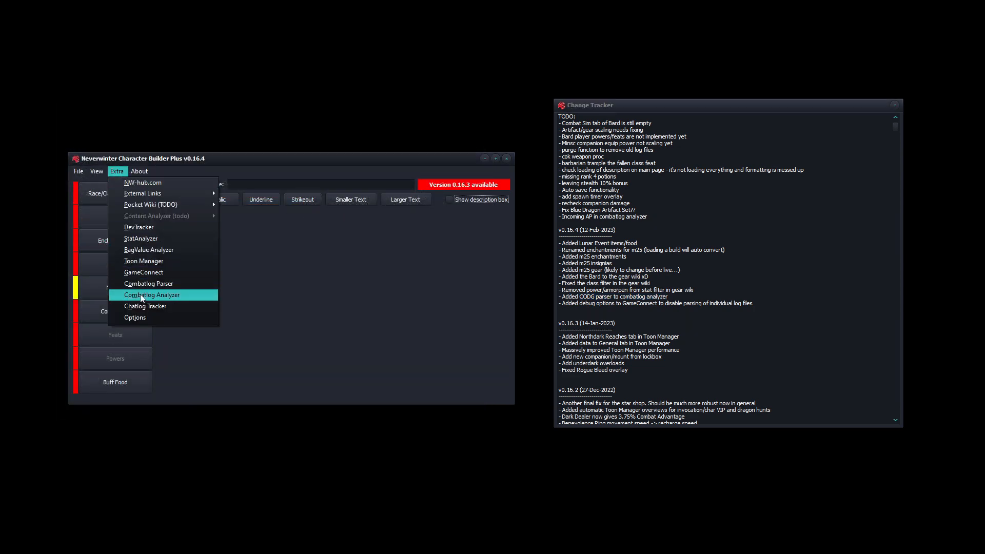
click(152, 294)
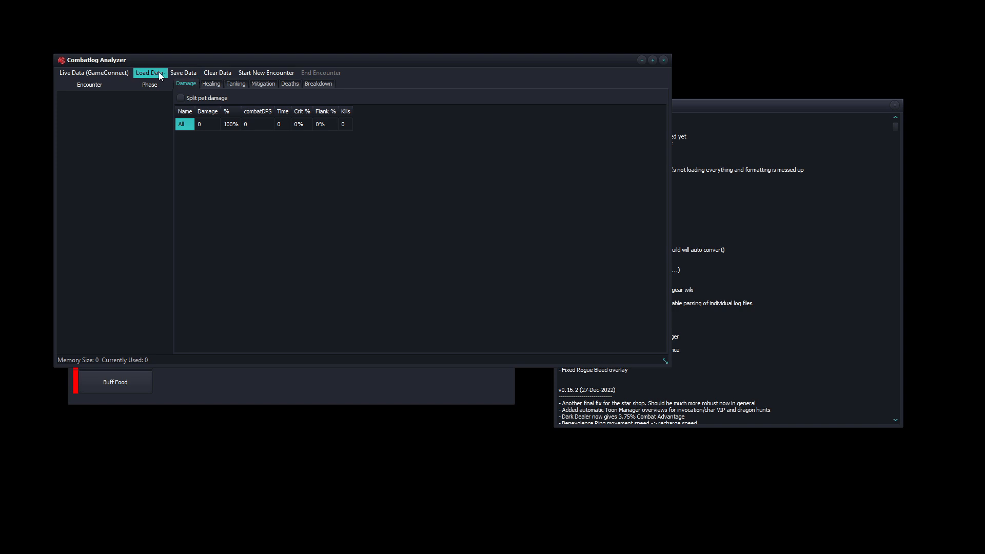
click(150, 72)
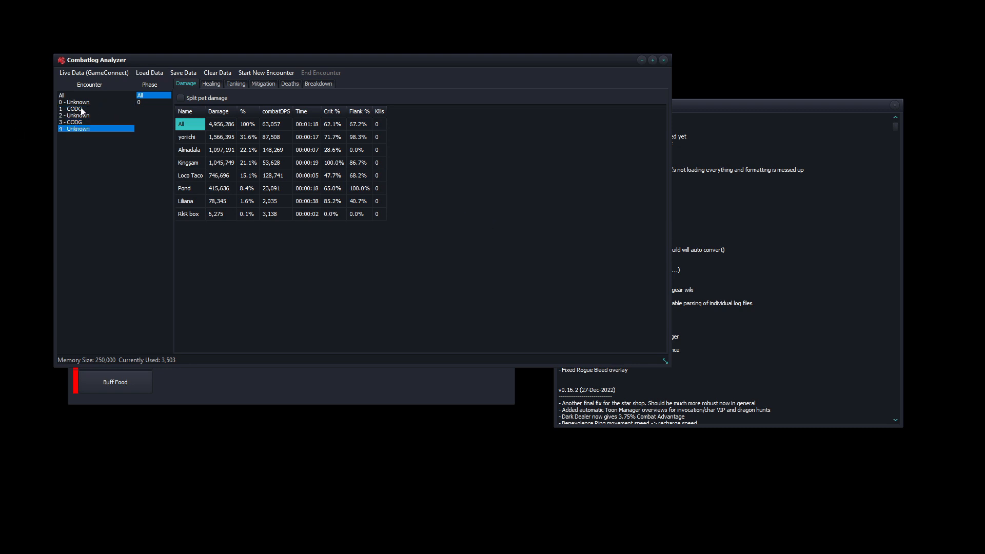
click(75, 109)
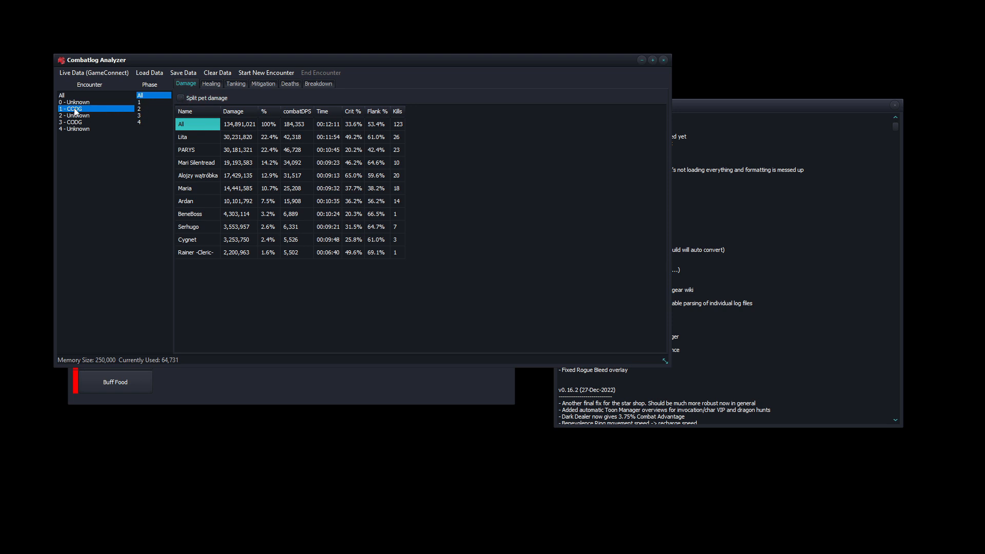
mouse_move(144, 156)
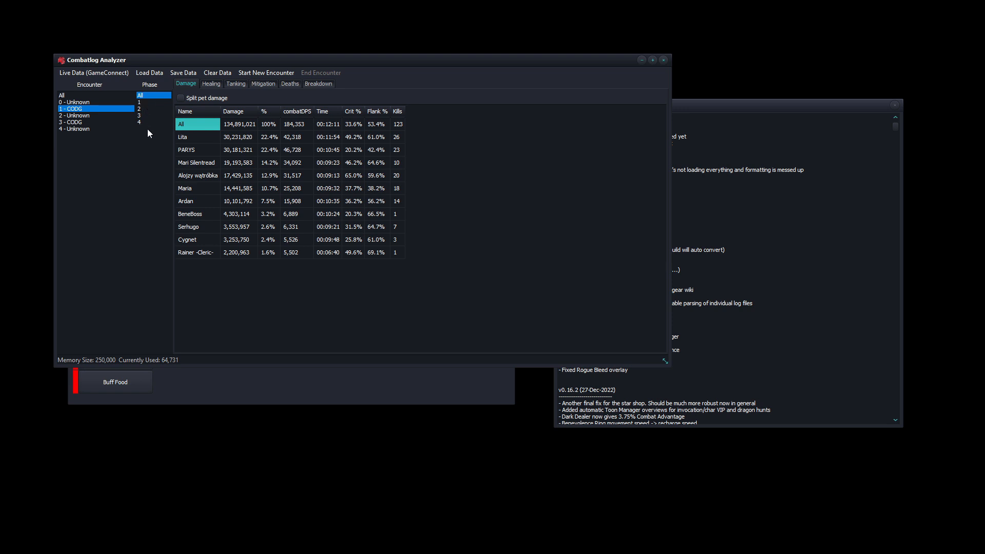
mouse_move(141, 136)
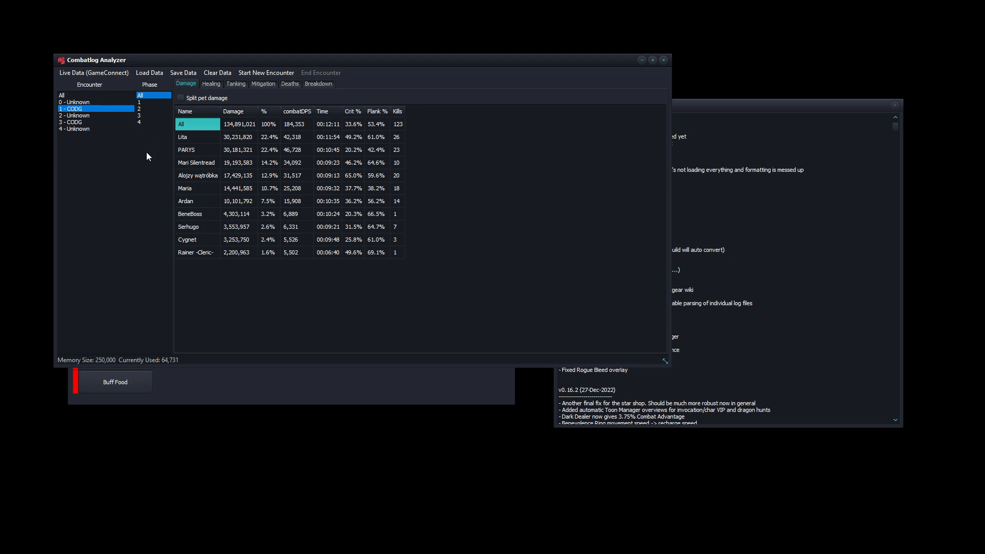
mouse_move(331, 187)
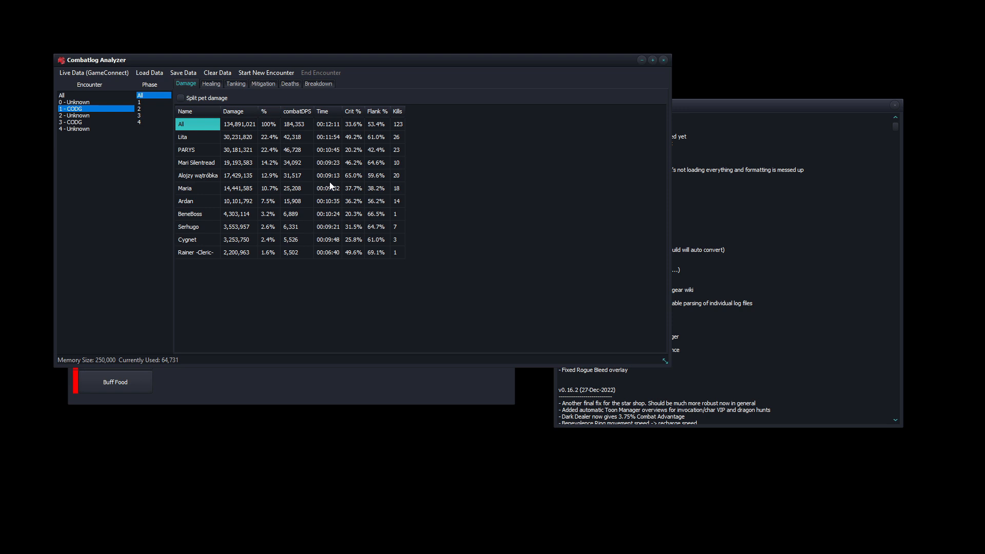
mouse_move(317, 192)
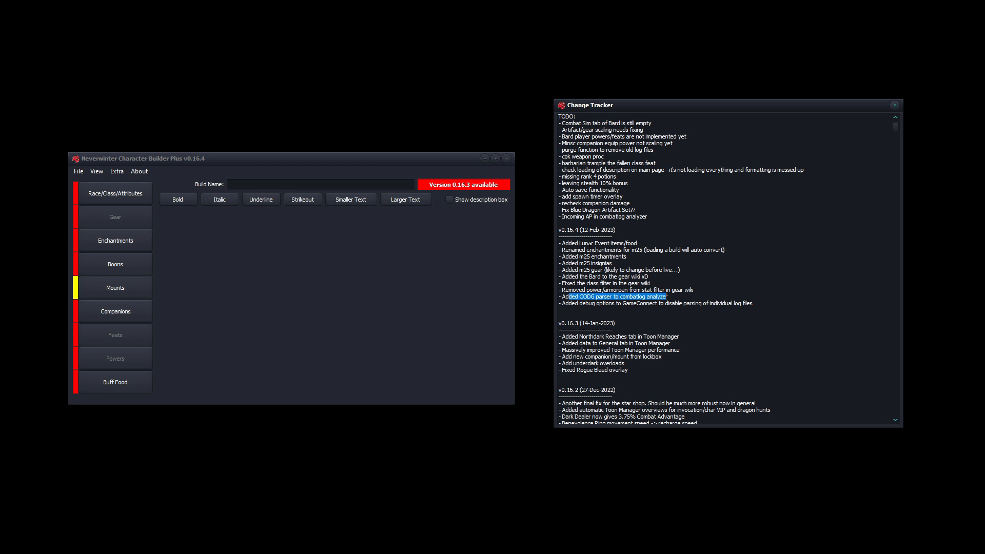
Highlight the GameConnect debug entry in the change log and launch GameConnect from Extra
drag(666, 302, 562, 243)
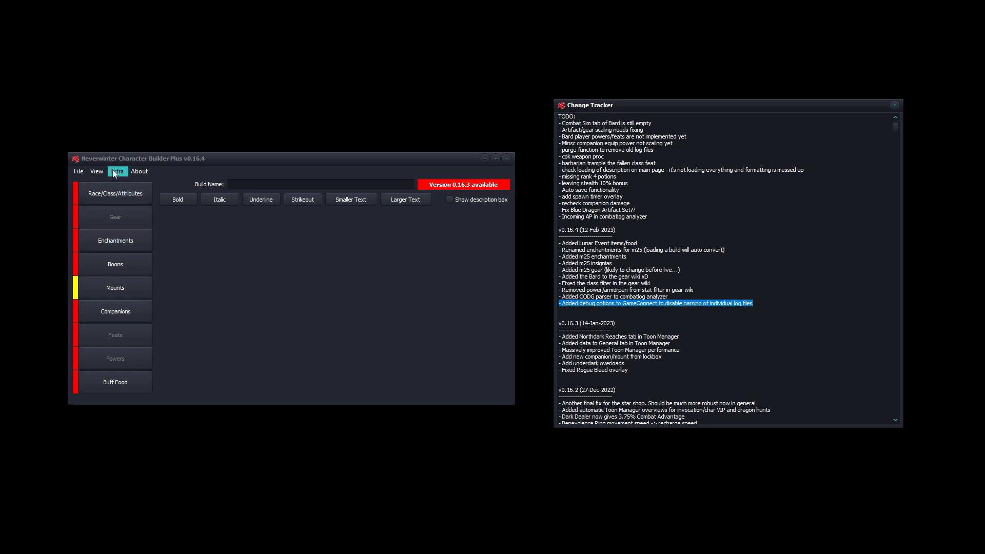
click(117, 171)
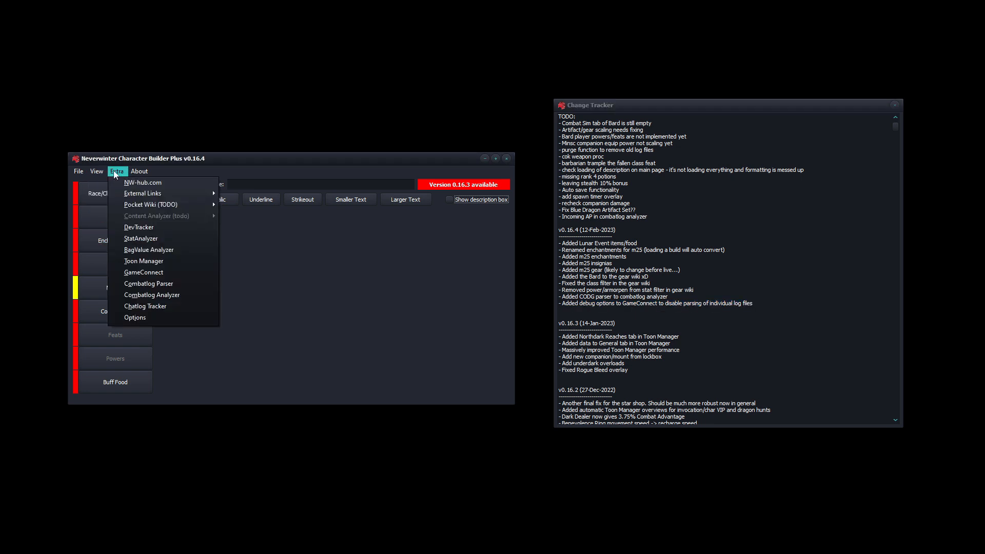
click(144, 272)
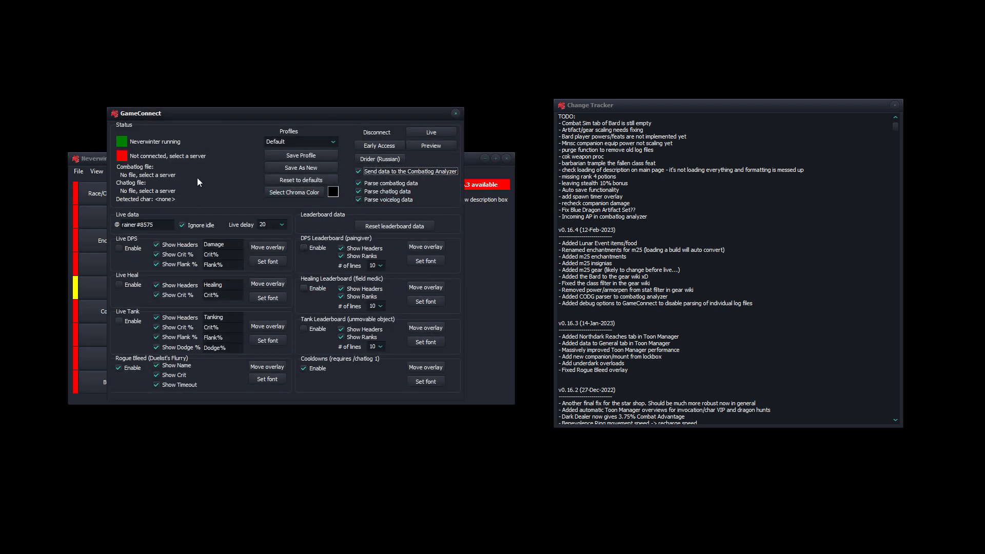
Connect to Live with log parsing off, toggle combat log parsing on and off, then close GameConnect
click(359, 200)
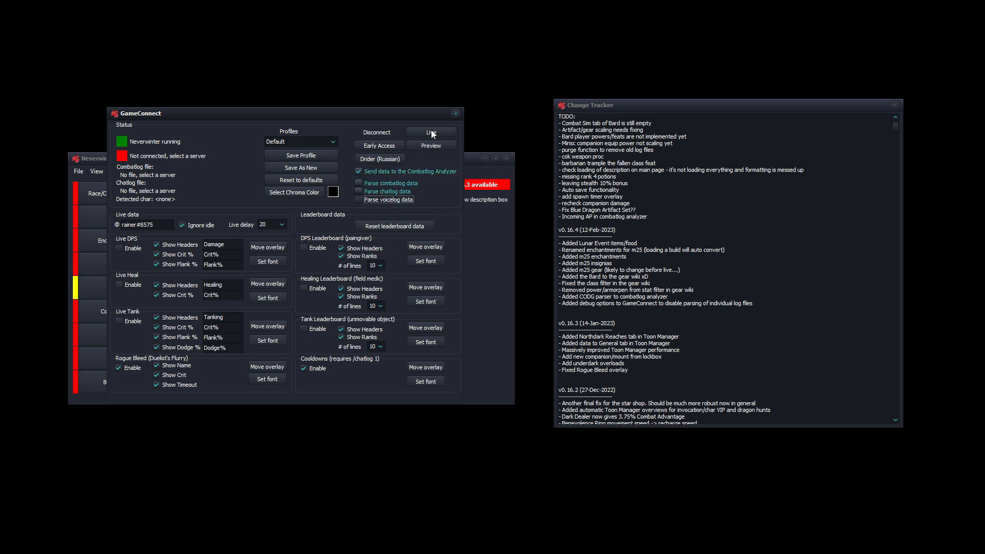
click(431, 133)
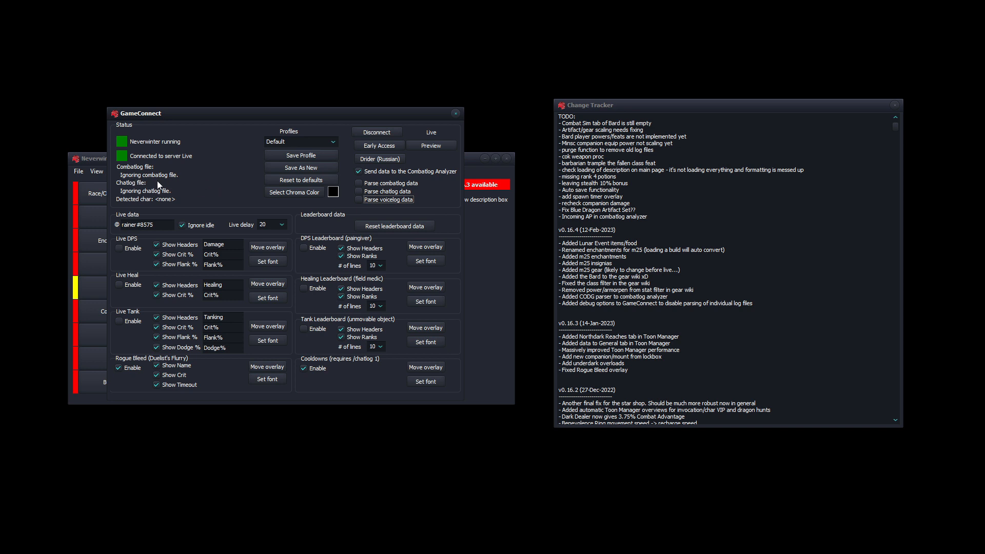
click(359, 182)
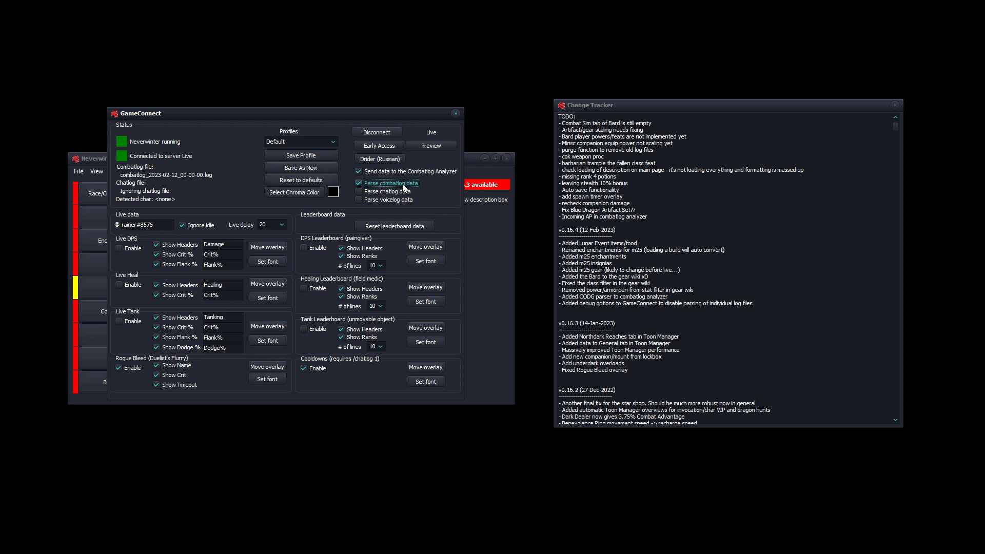
click(359, 182)
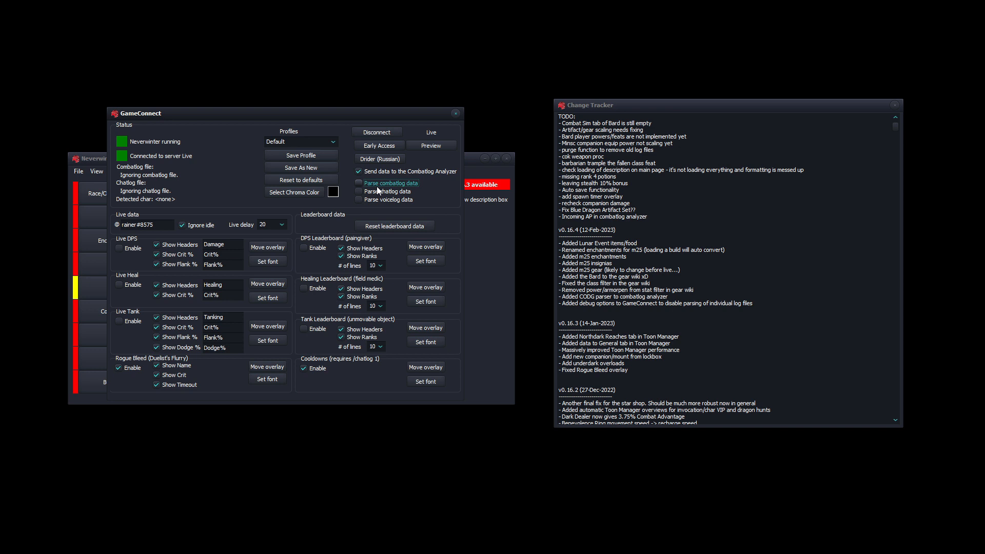
click(357, 183)
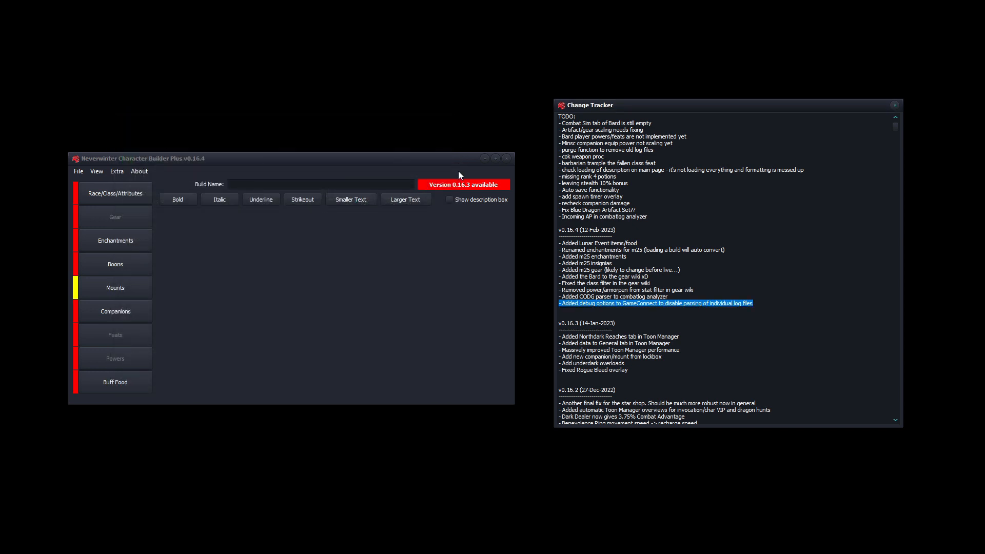
mouse_move(667, 319)
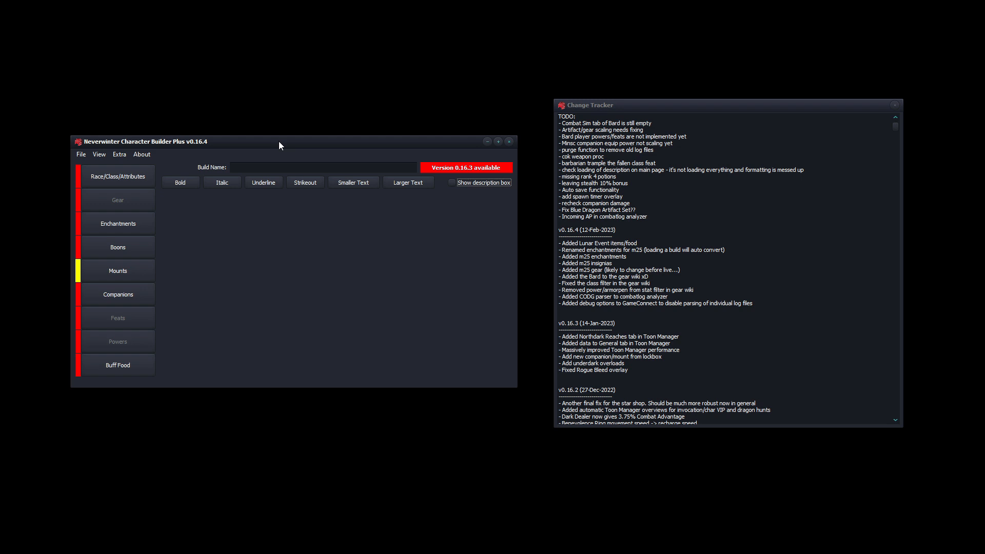
mouse_move(272, 154)
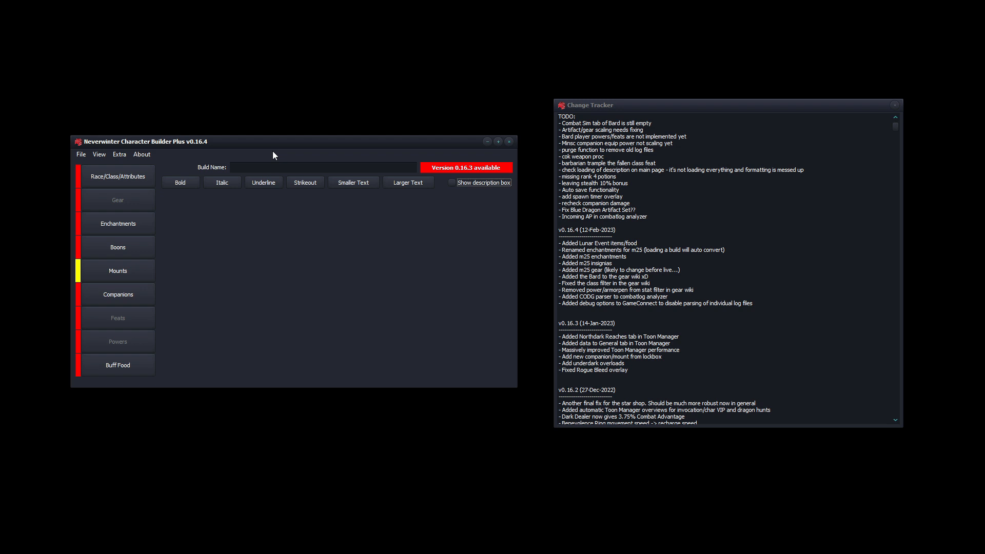